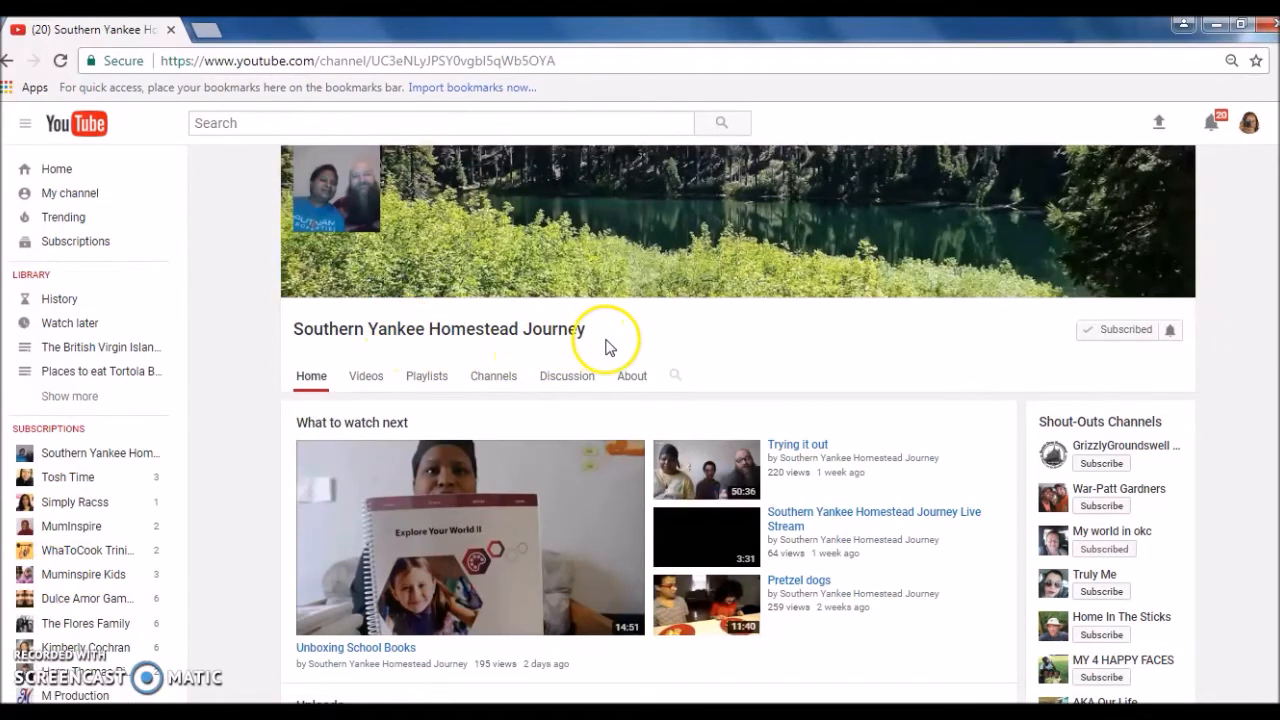
mouse_move(1172, 408)
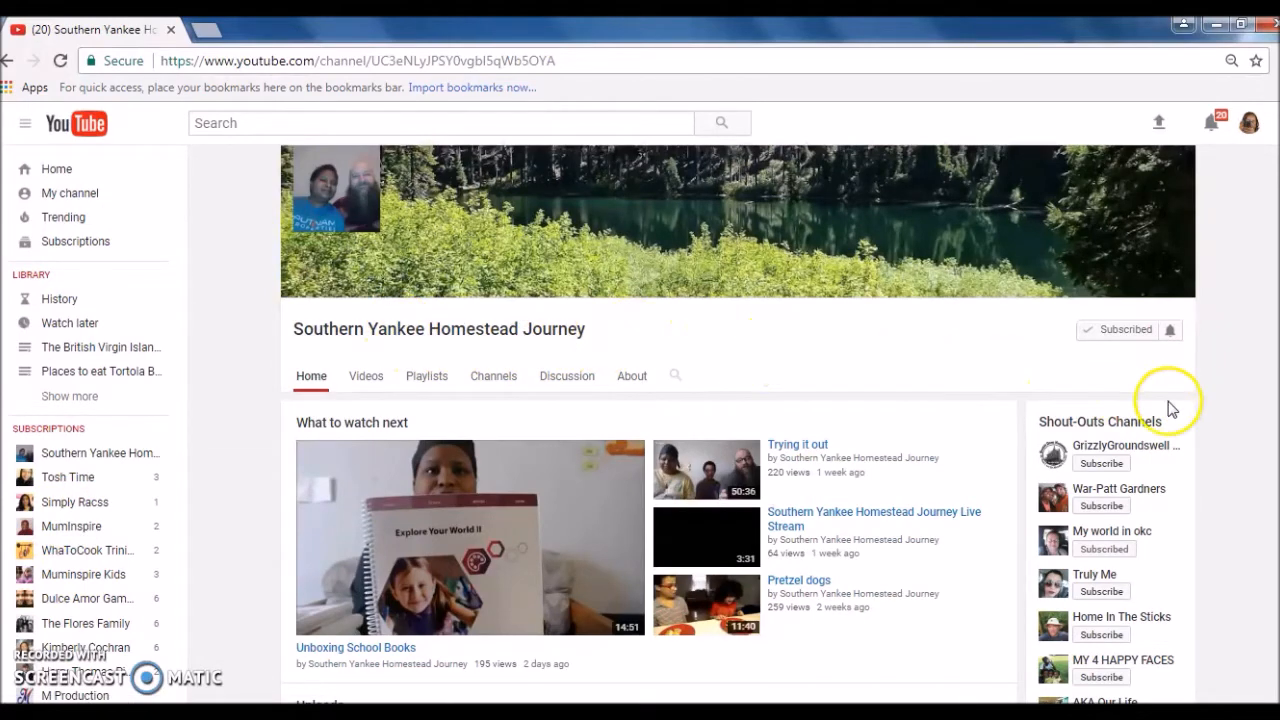
mouse_move(1168, 438)
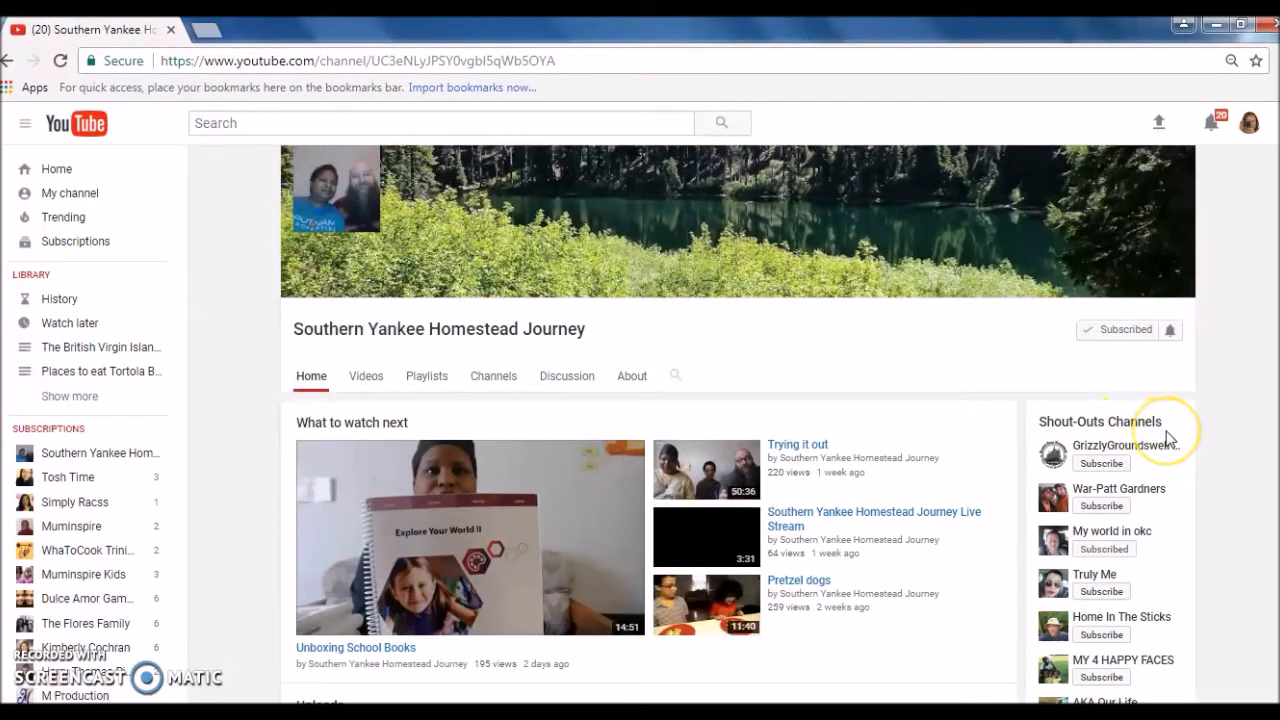
mouse_move(1180, 525)
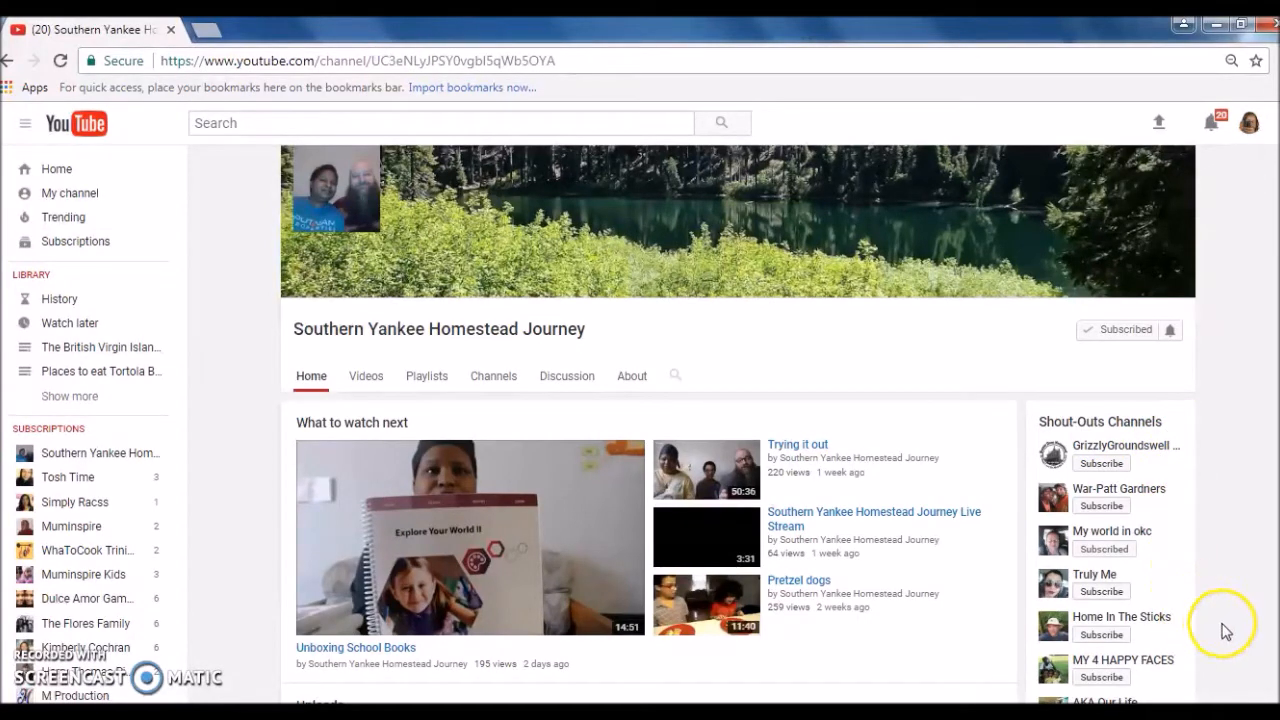
Step: Open My channel from the sidebar and scroll down to the empty My Favorite Channels section
scroll("down", 3)
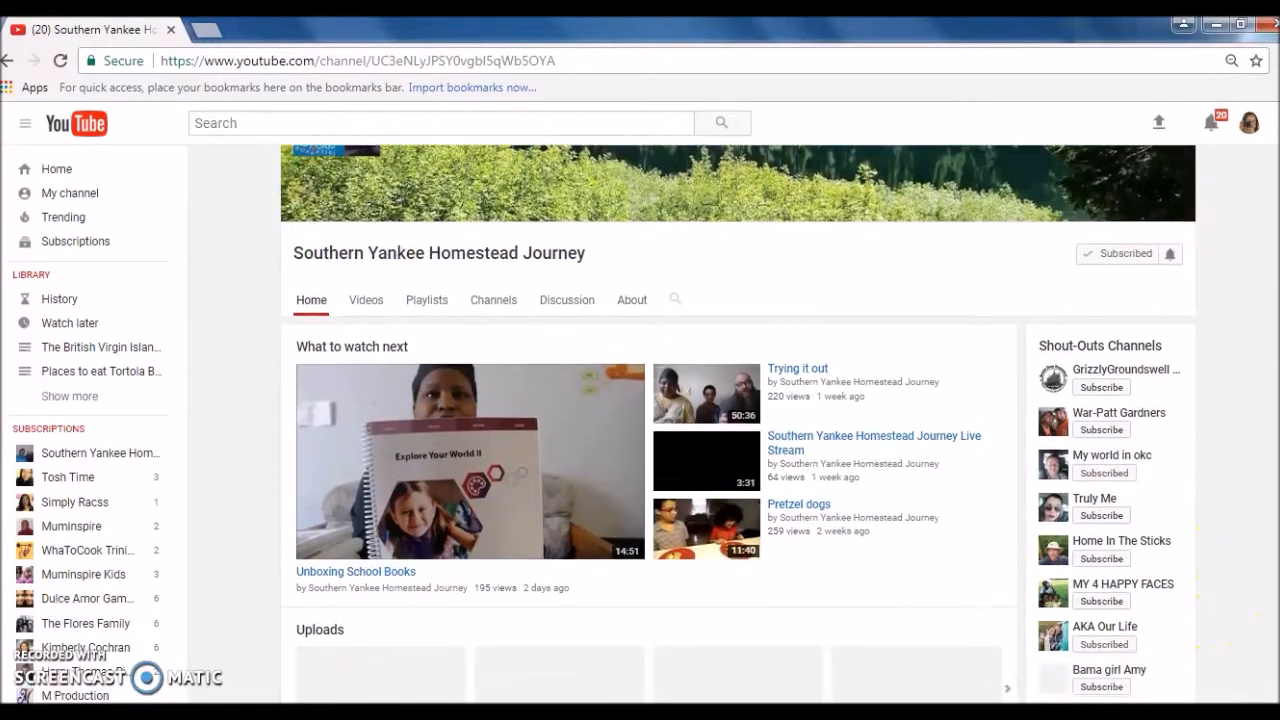
scroll("down", 3)
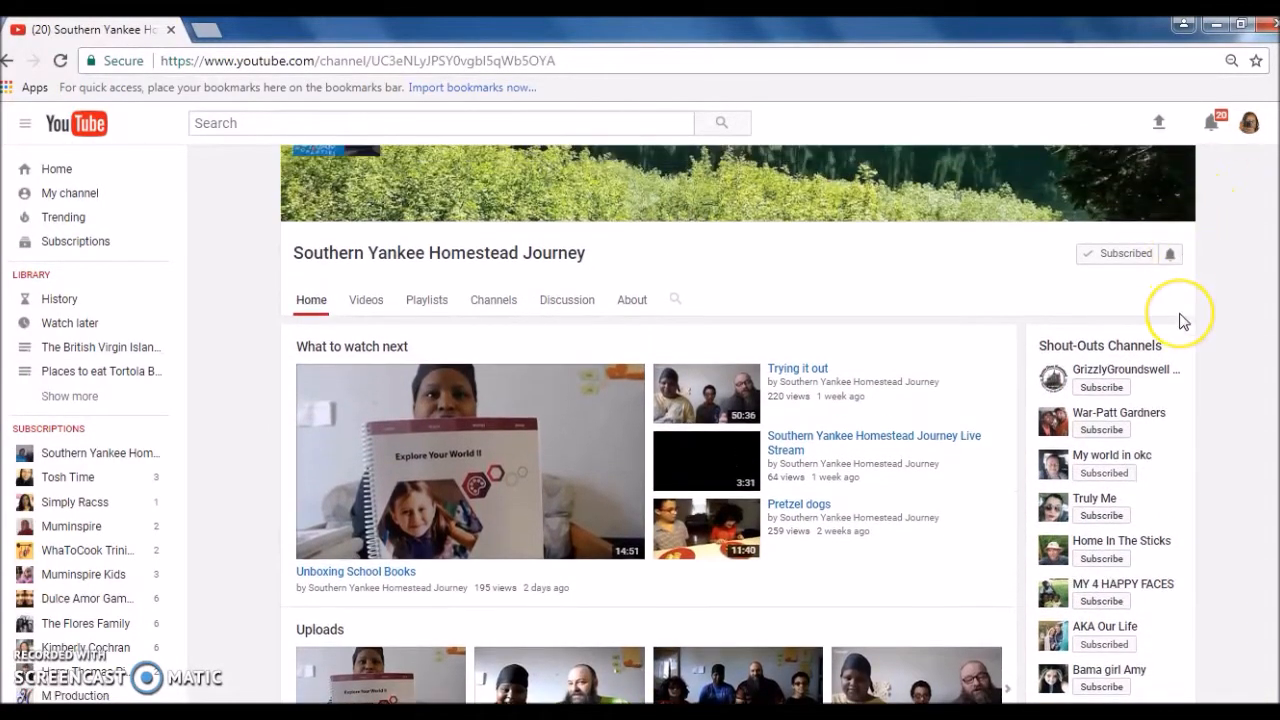
mouse_move(1183, 320)
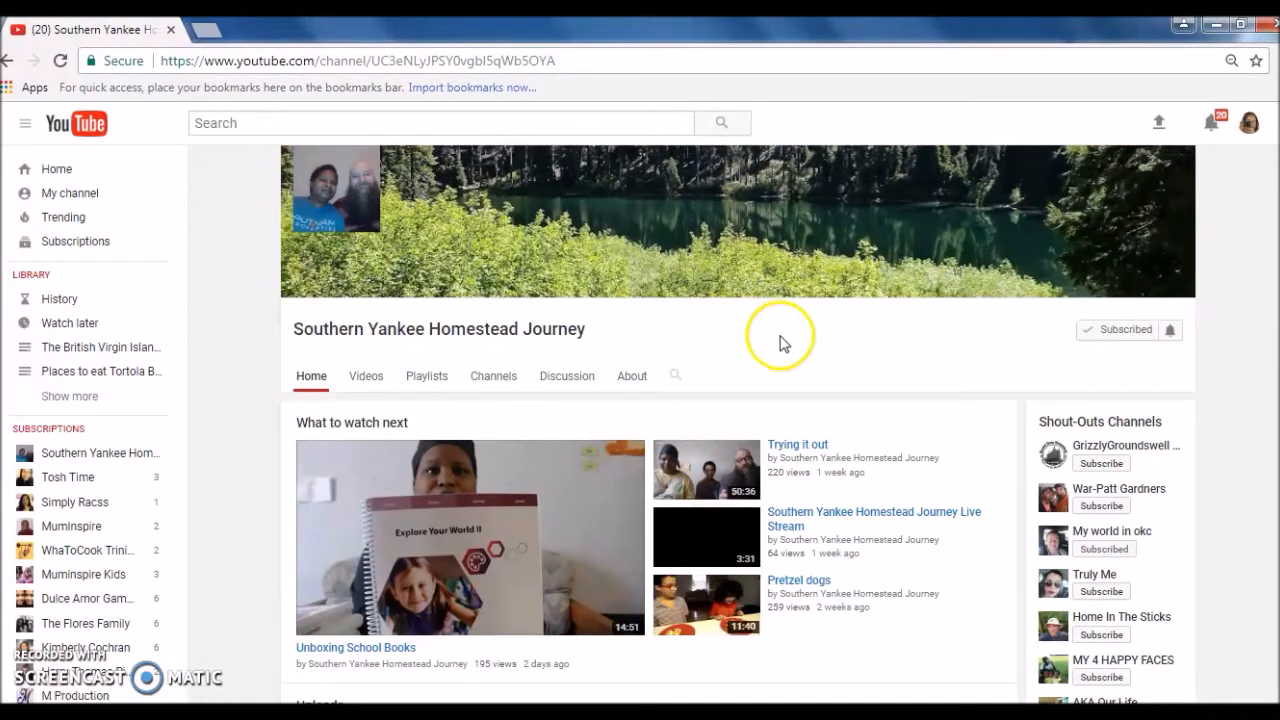
mouse_move(786, 344)
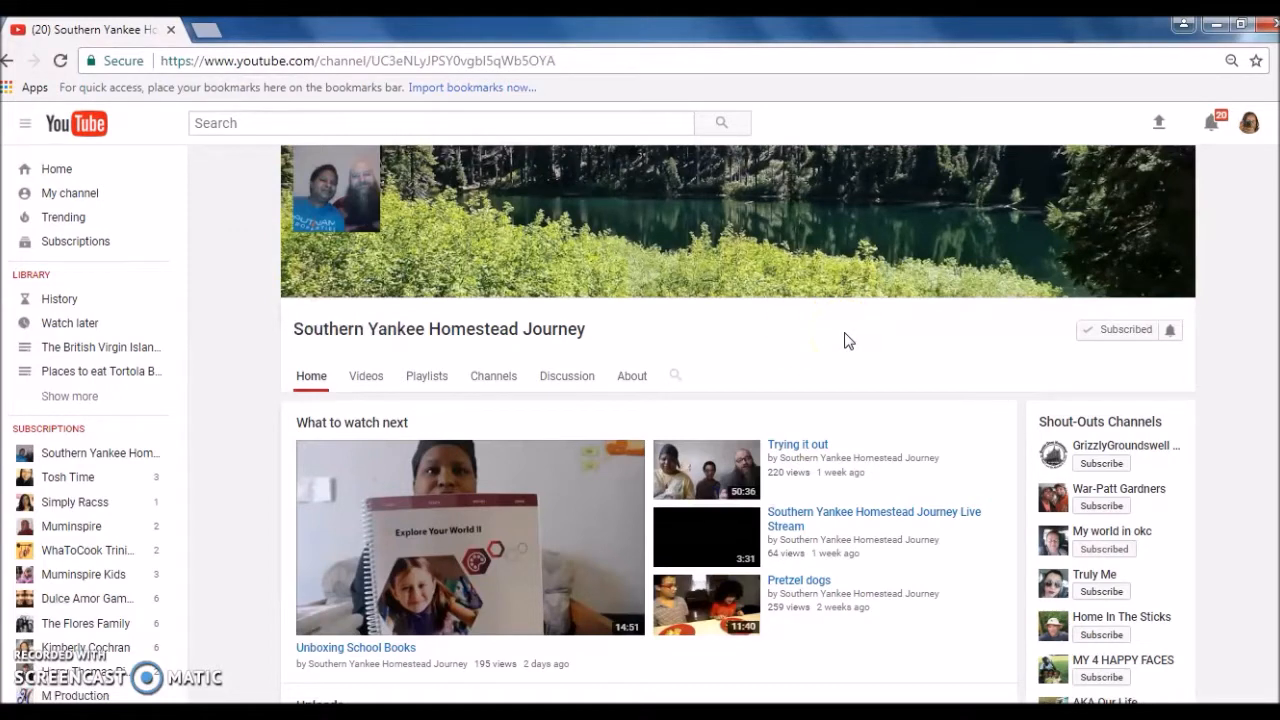
left_click(70, 193)
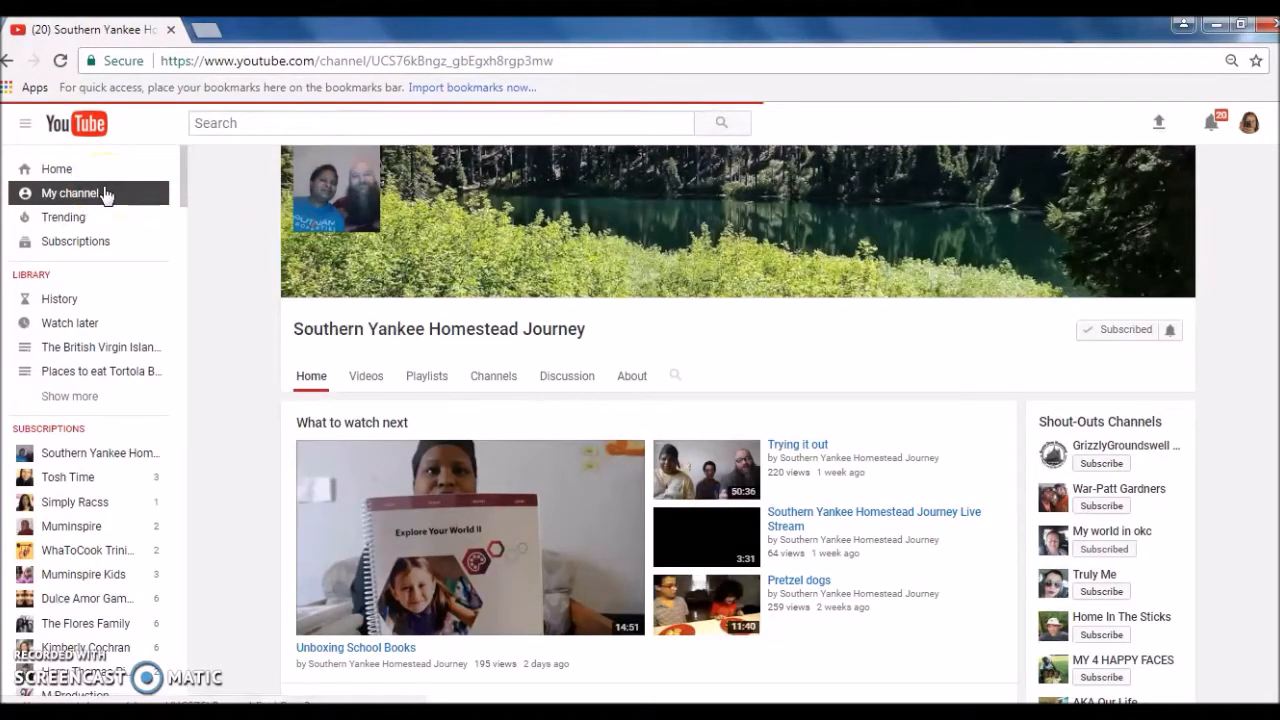
left_click(68, 193)
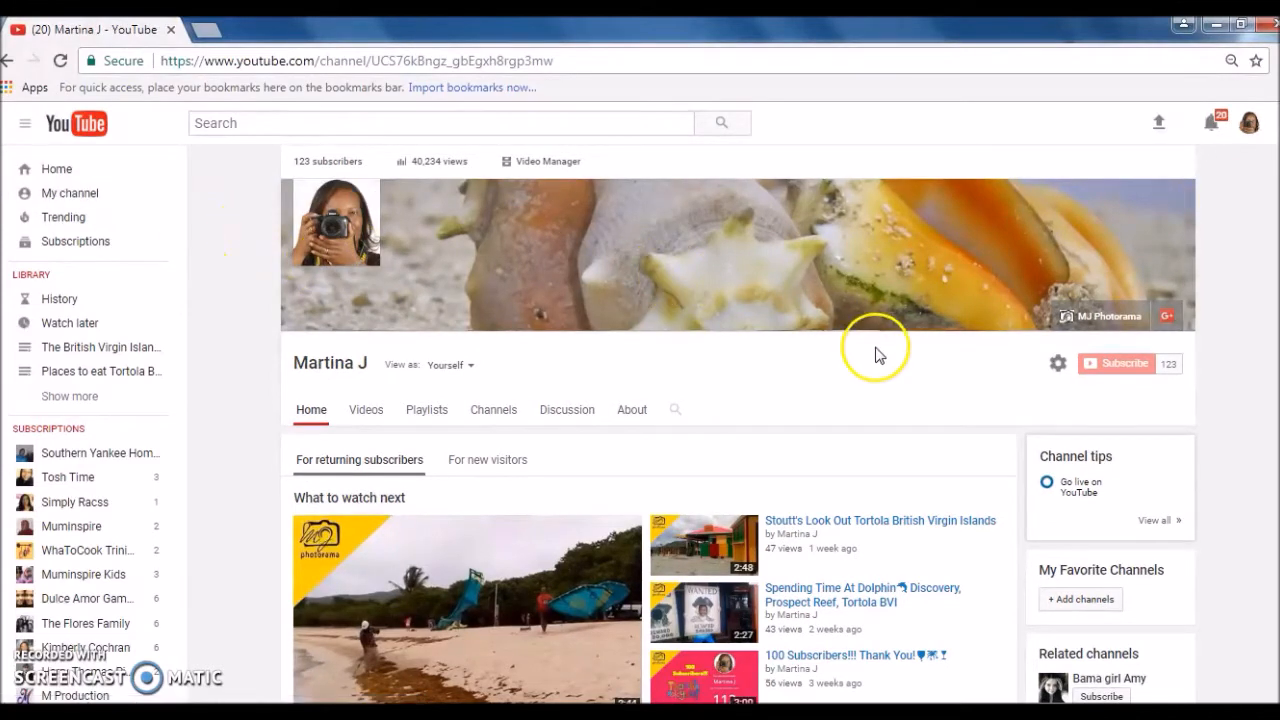
mouse_move(1082, 575)
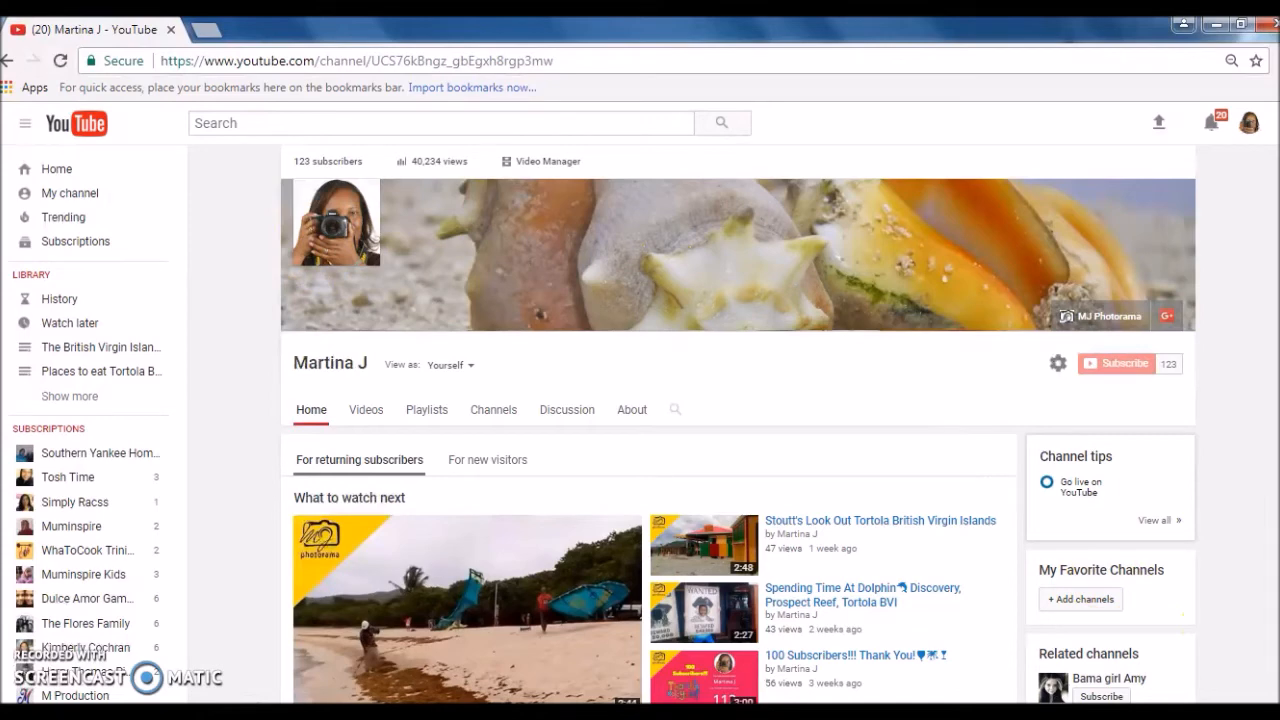
scroll("down", 3)
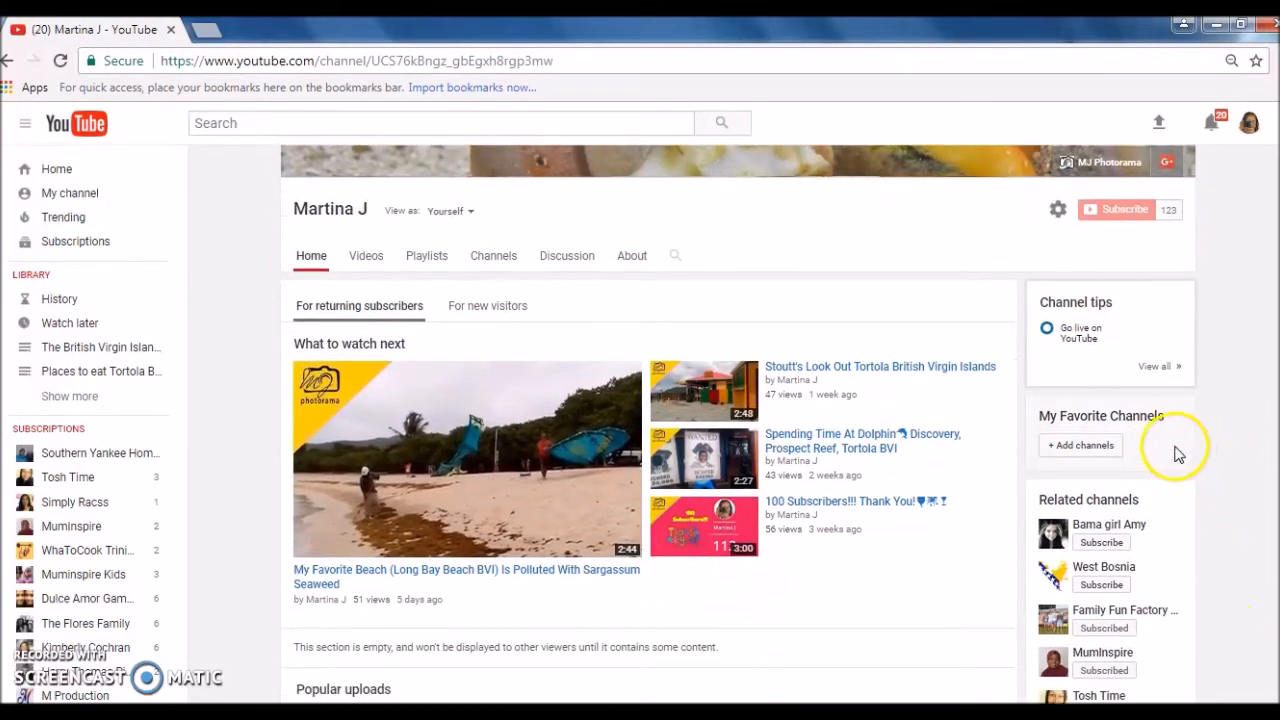
mouse_move(1150, 418)
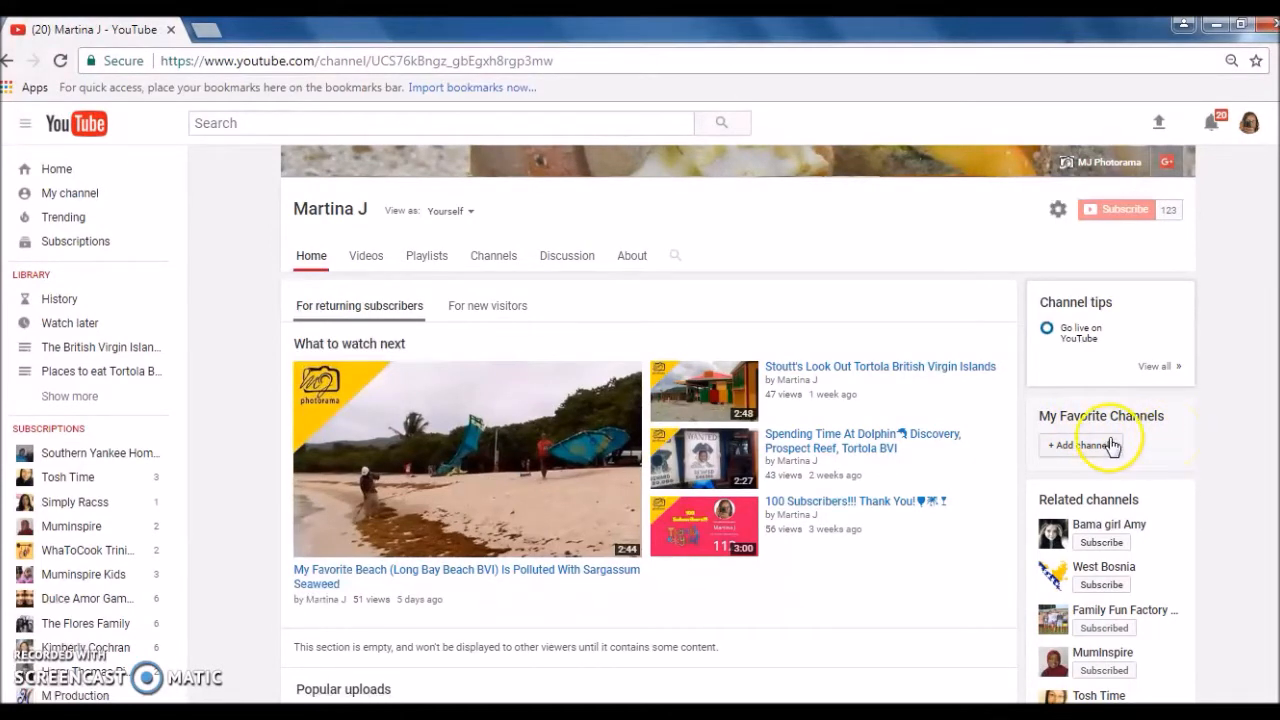
Step: Open '+ Add channels' under My Favorite Channels and select the channel username or URL field
left_click(1073, 445)
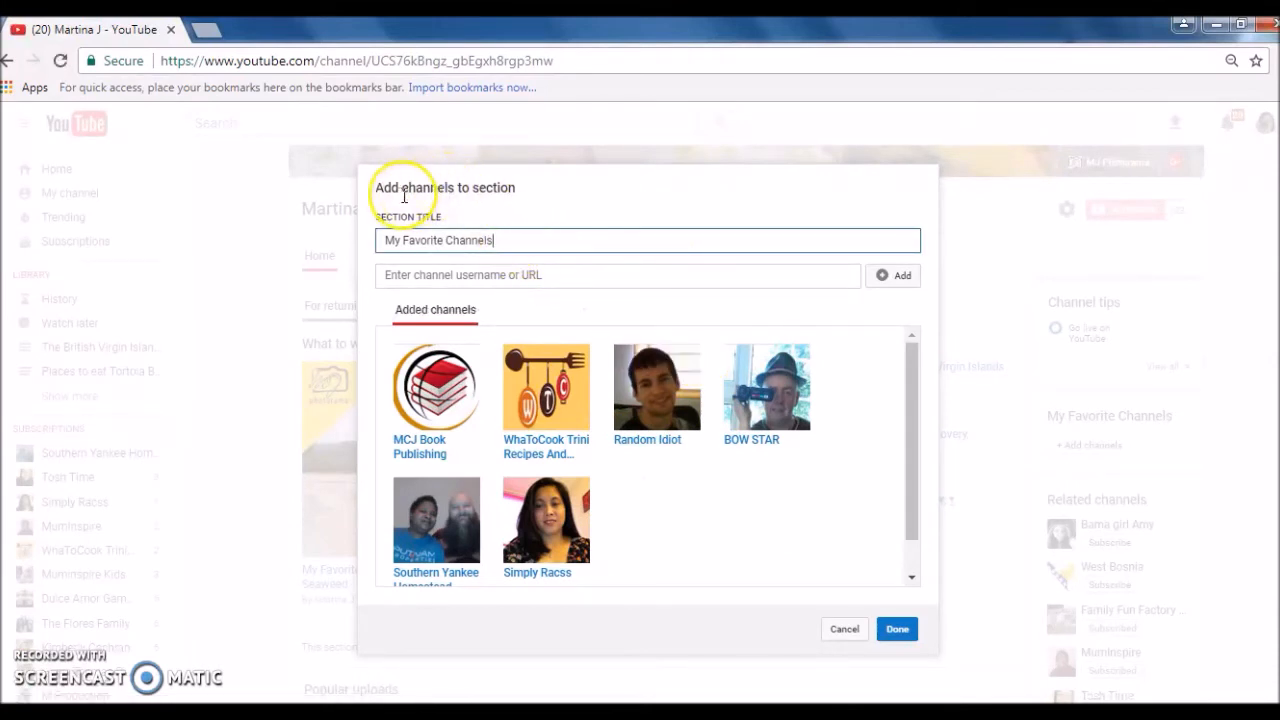
mouse_move(433, 190)
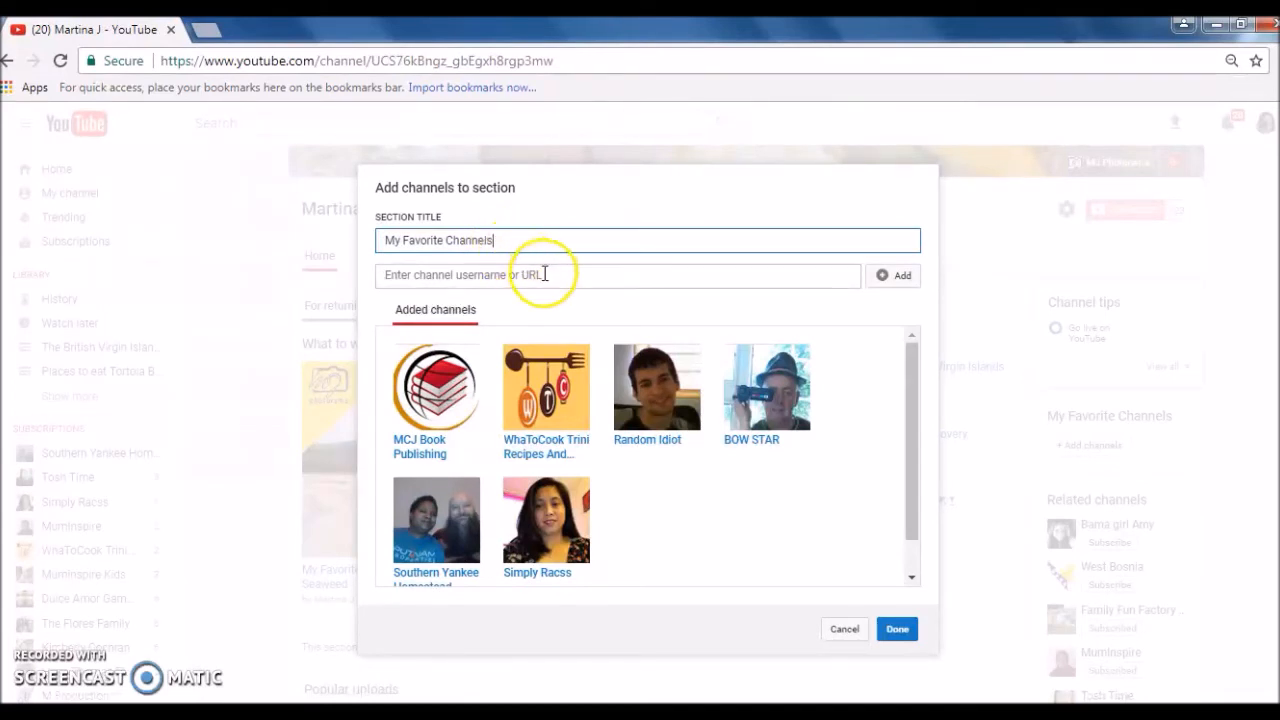
left_click(618, 275)
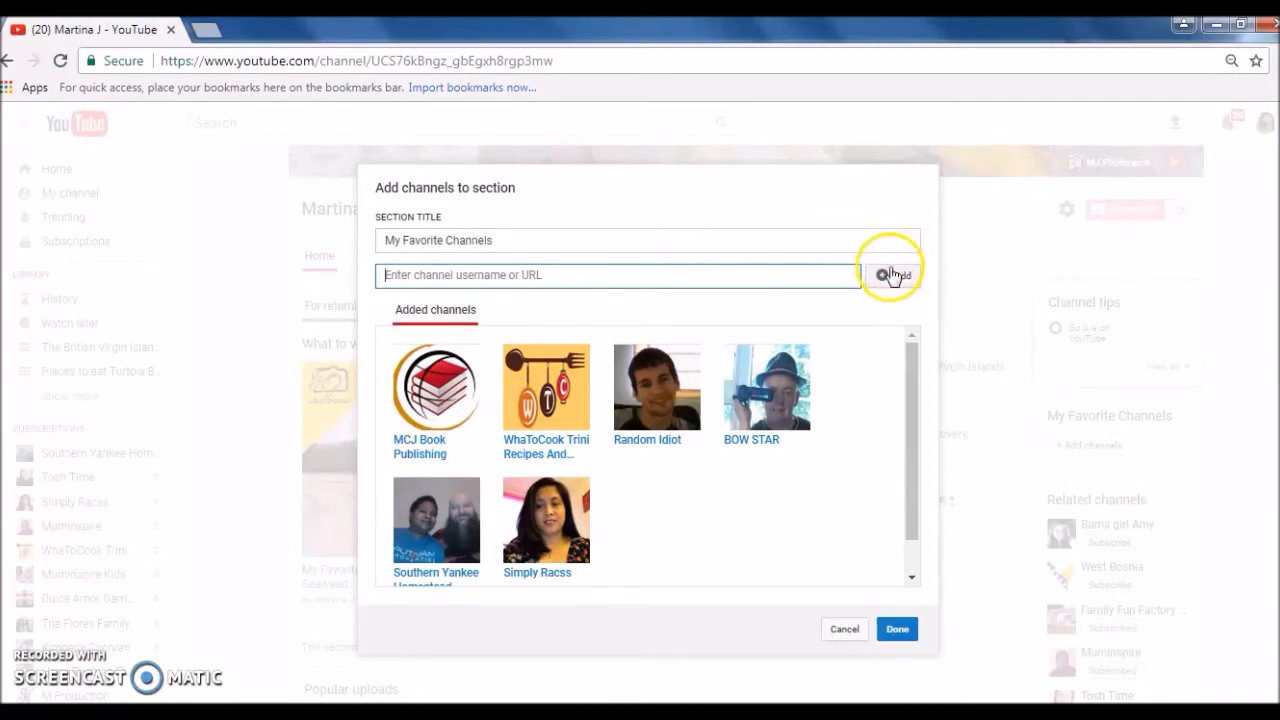
mouse_move(750, 543)
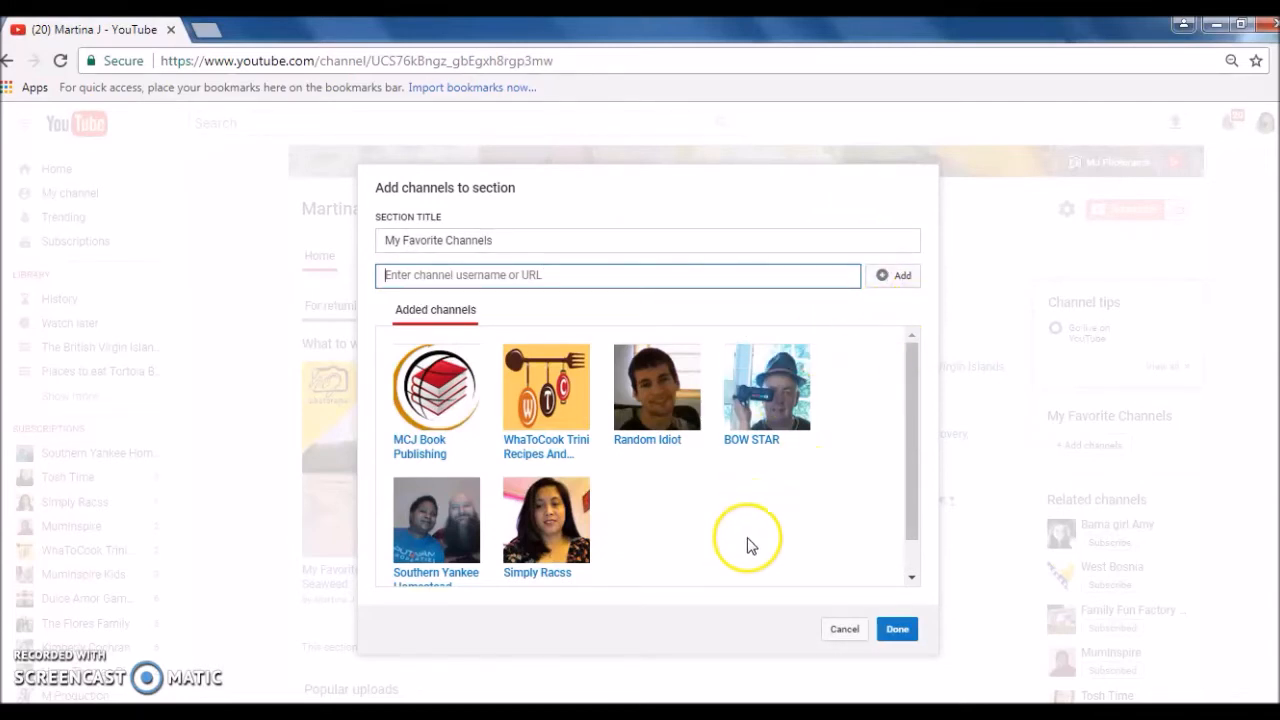
mouse_move(769, 538)
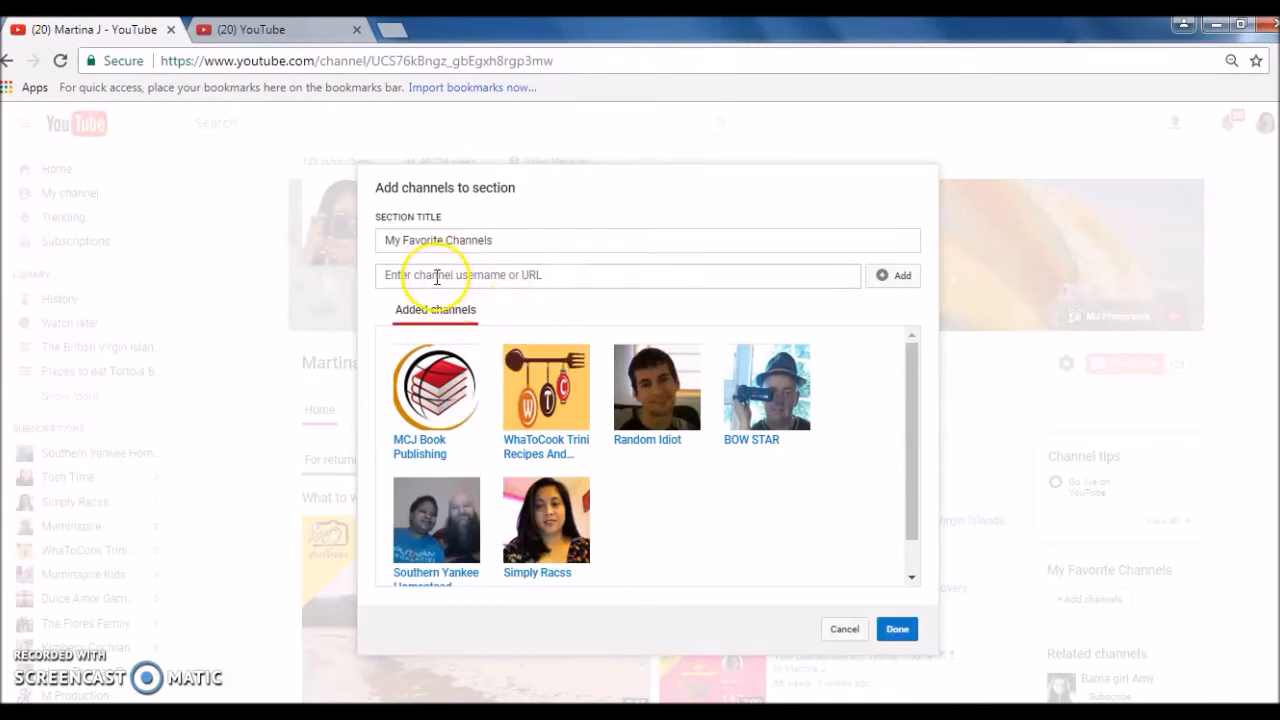
Step: Paste the WhaToCook Trini Recipes channel URL and add it as the fifth channel
right_click(435, 275)
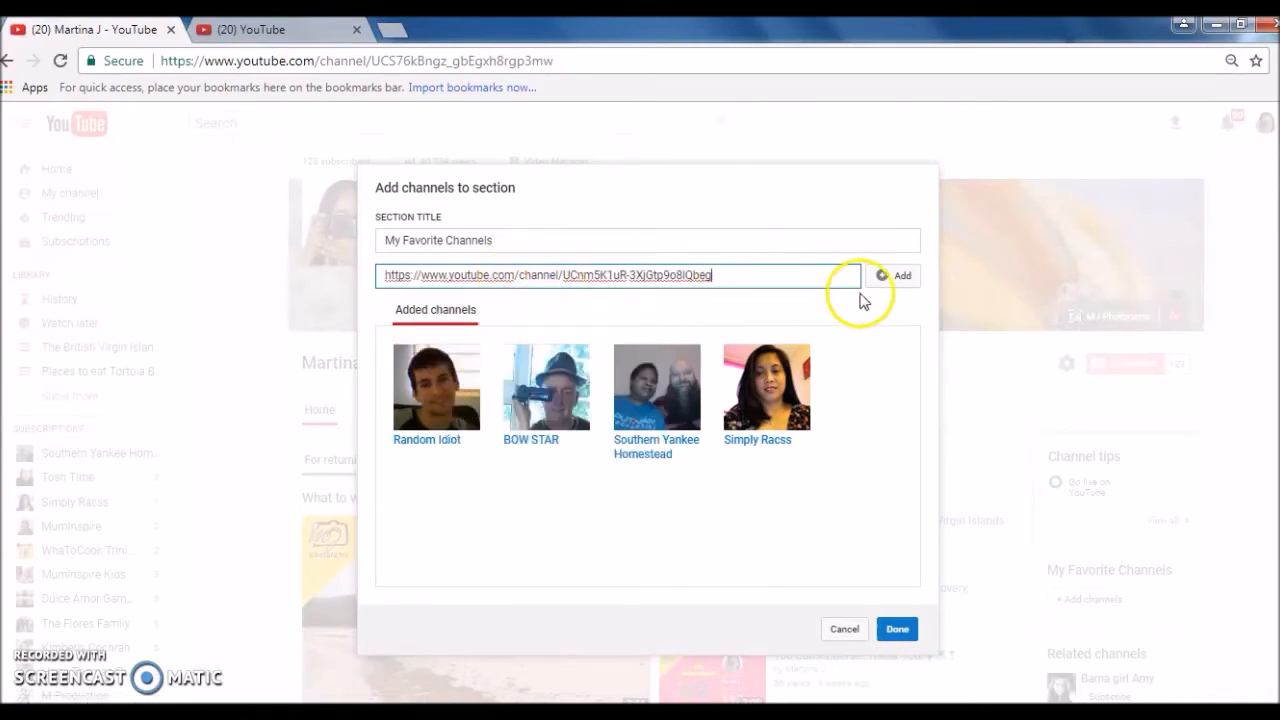
left_click(897, 275)
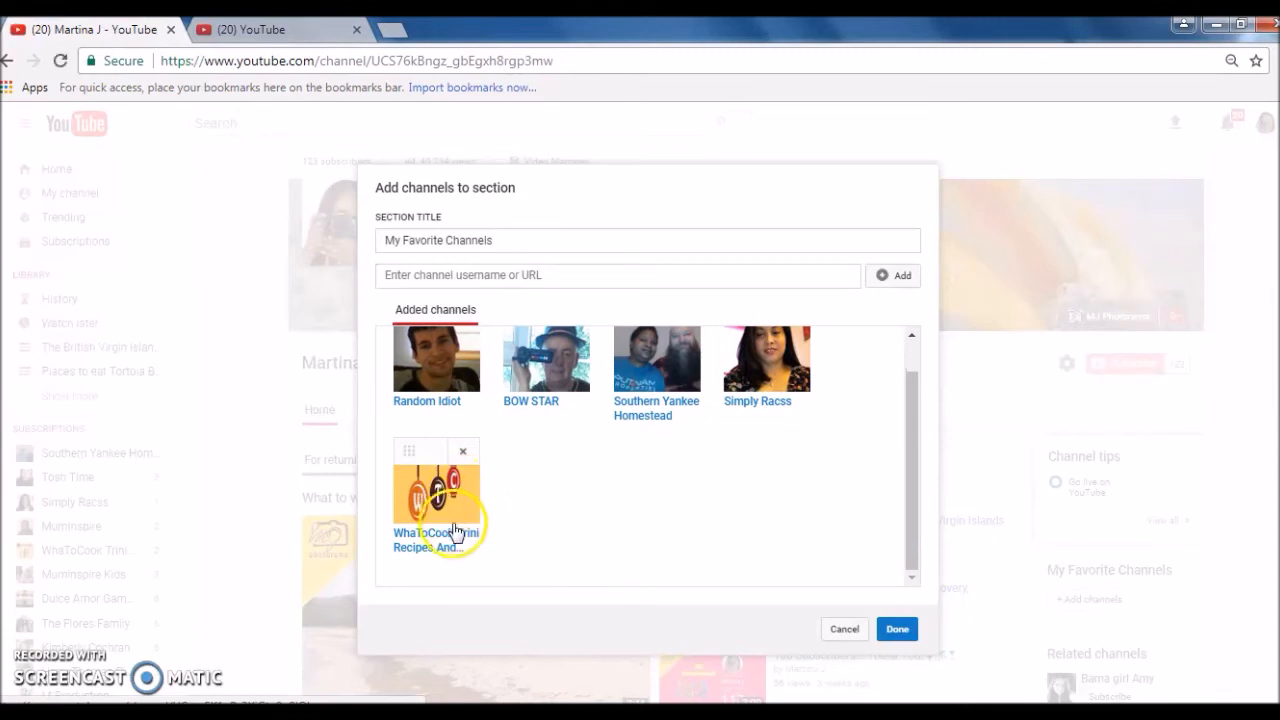
mouse_move(456, 540)
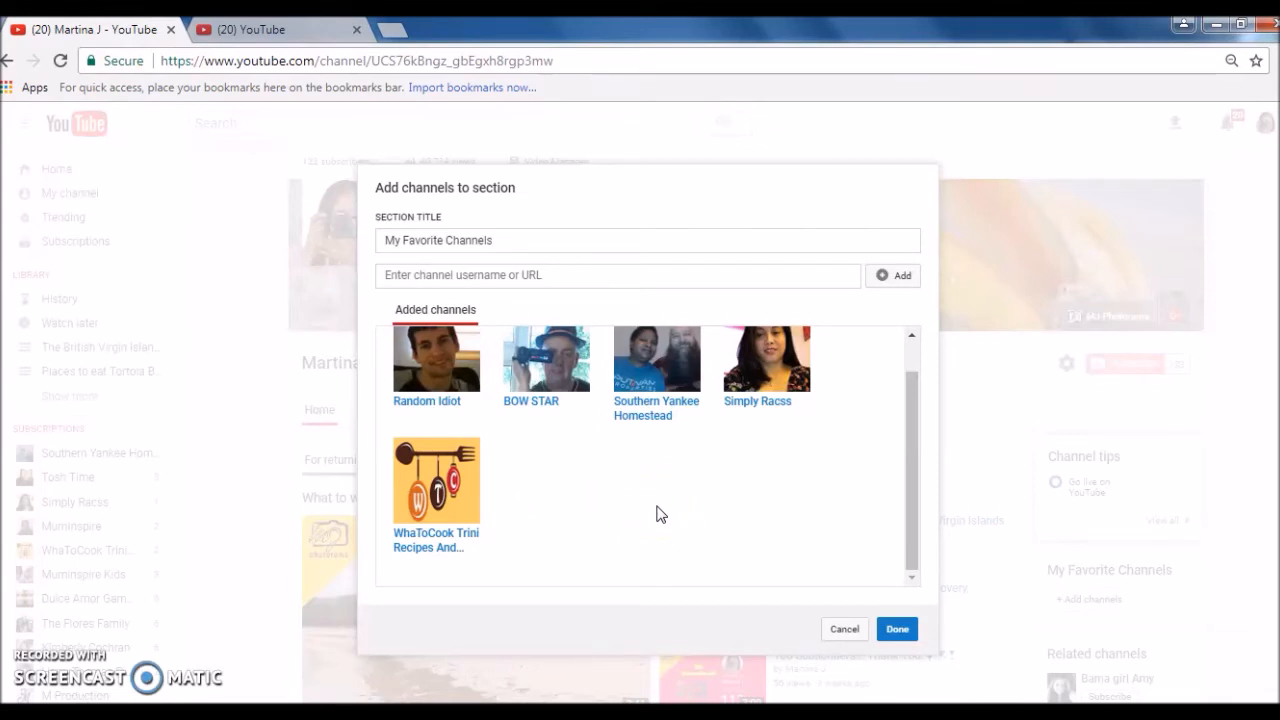
mouse_move(840, 600)
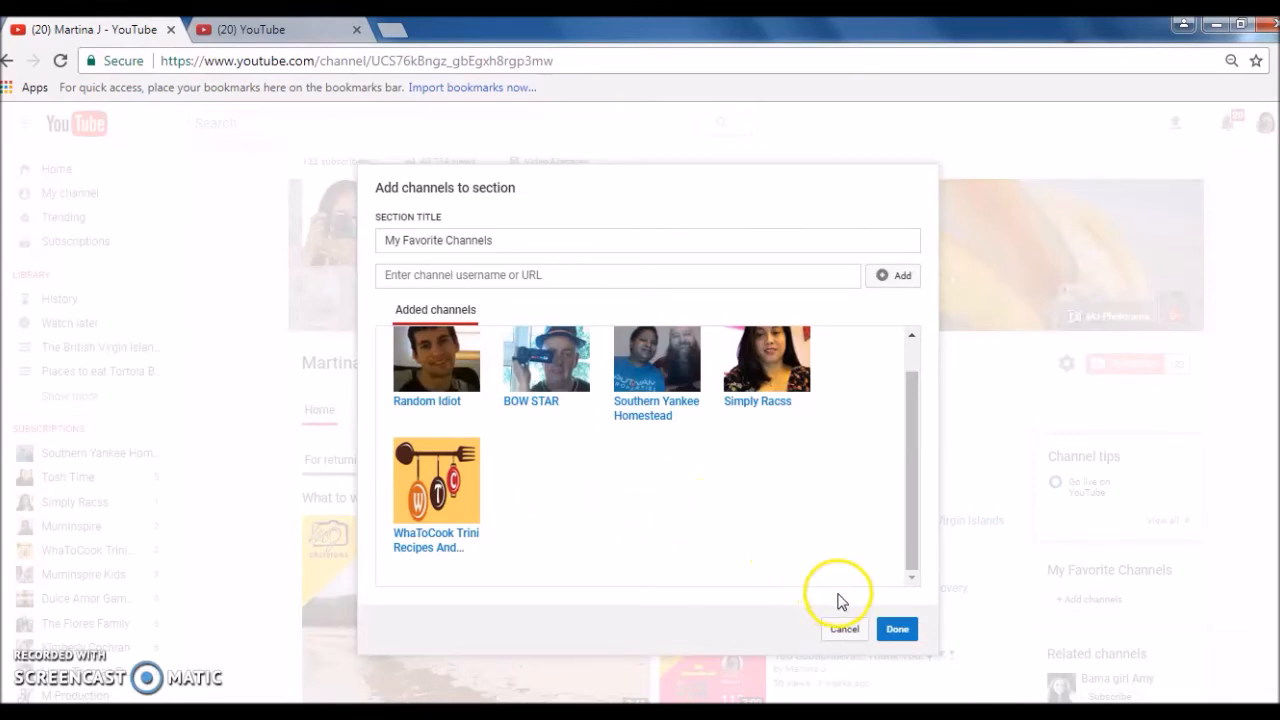
mouse_move(463, 505)
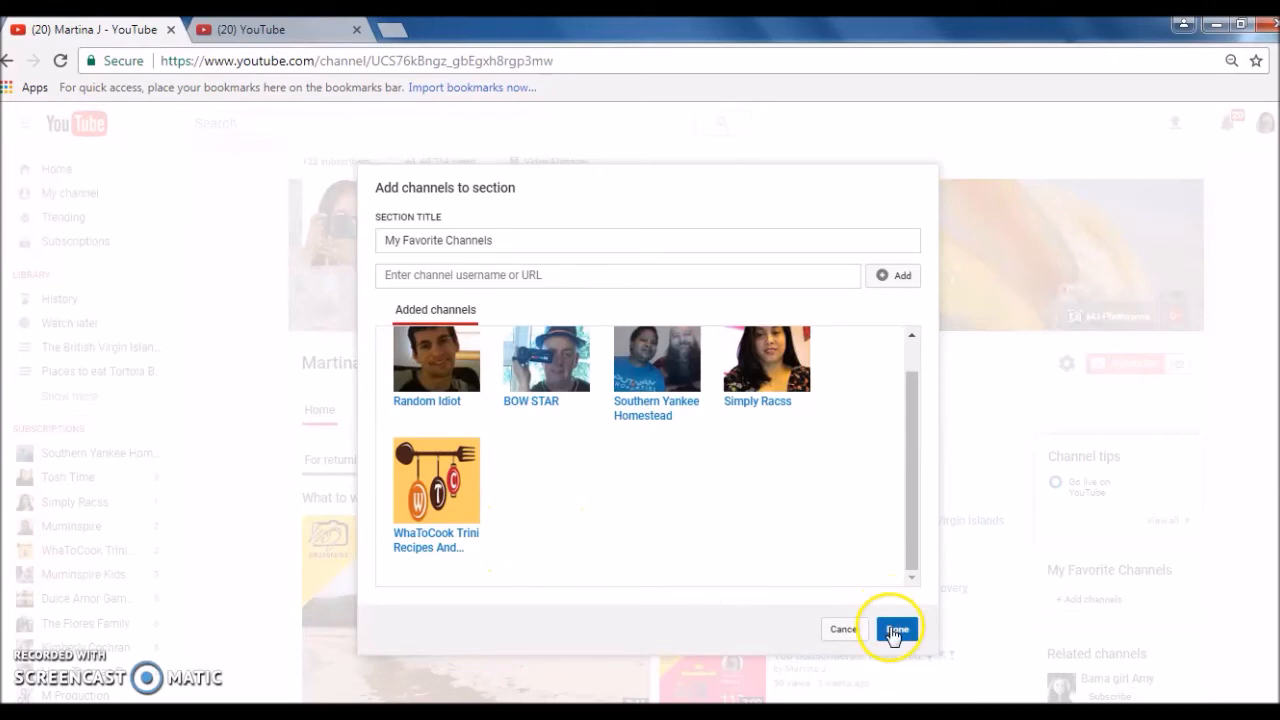
Step: Save the five channels with Done and scroll down to the My Favorite Channels module
left_click(895, 628)
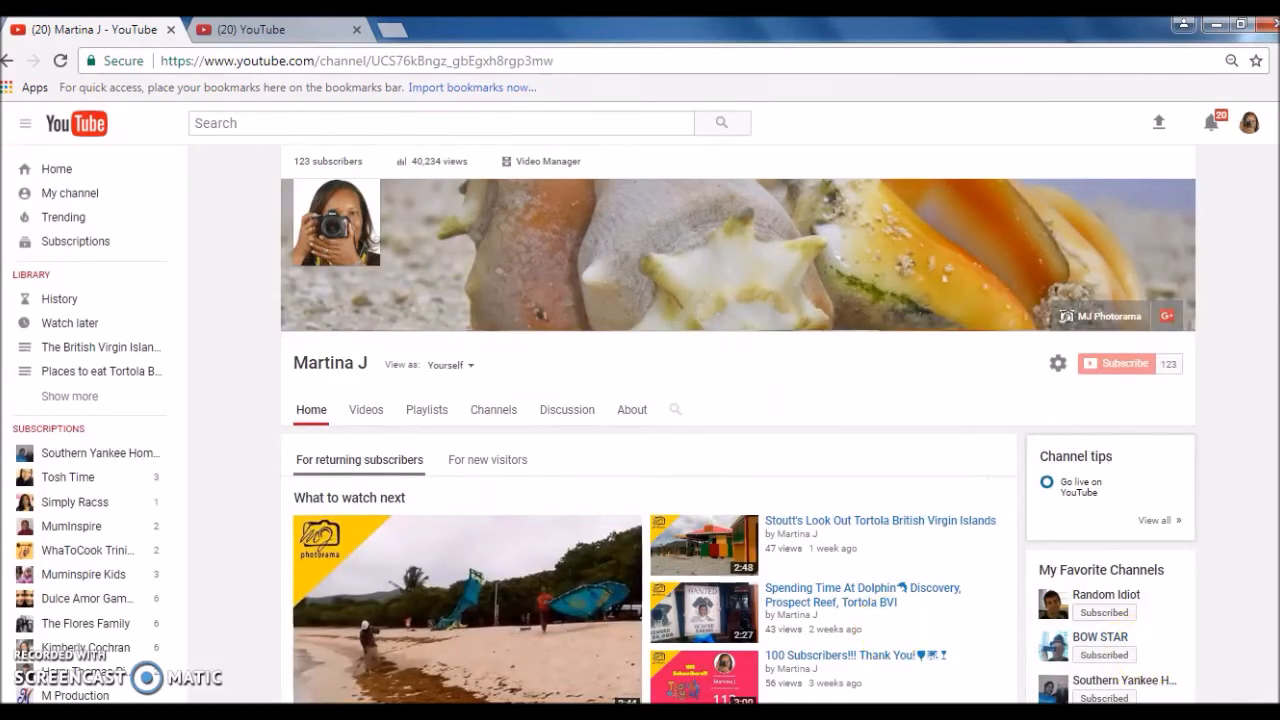
scroll("down", 3)
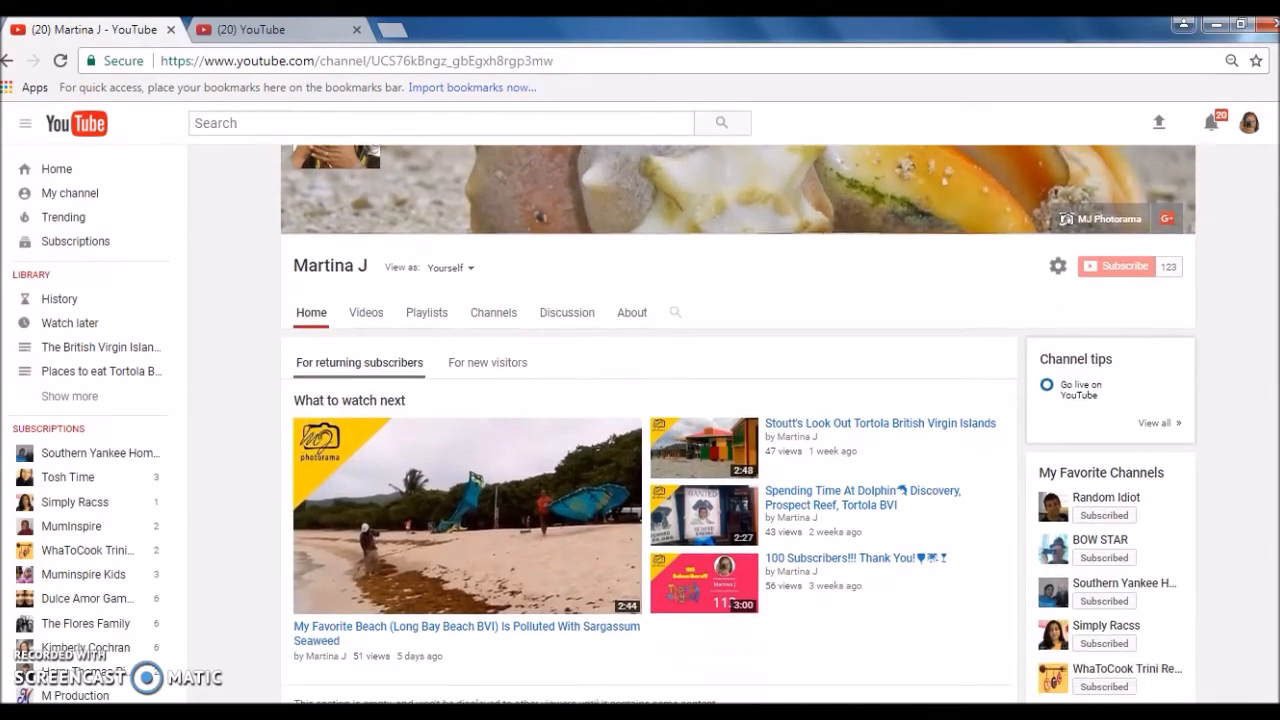
scroll("down", 3)
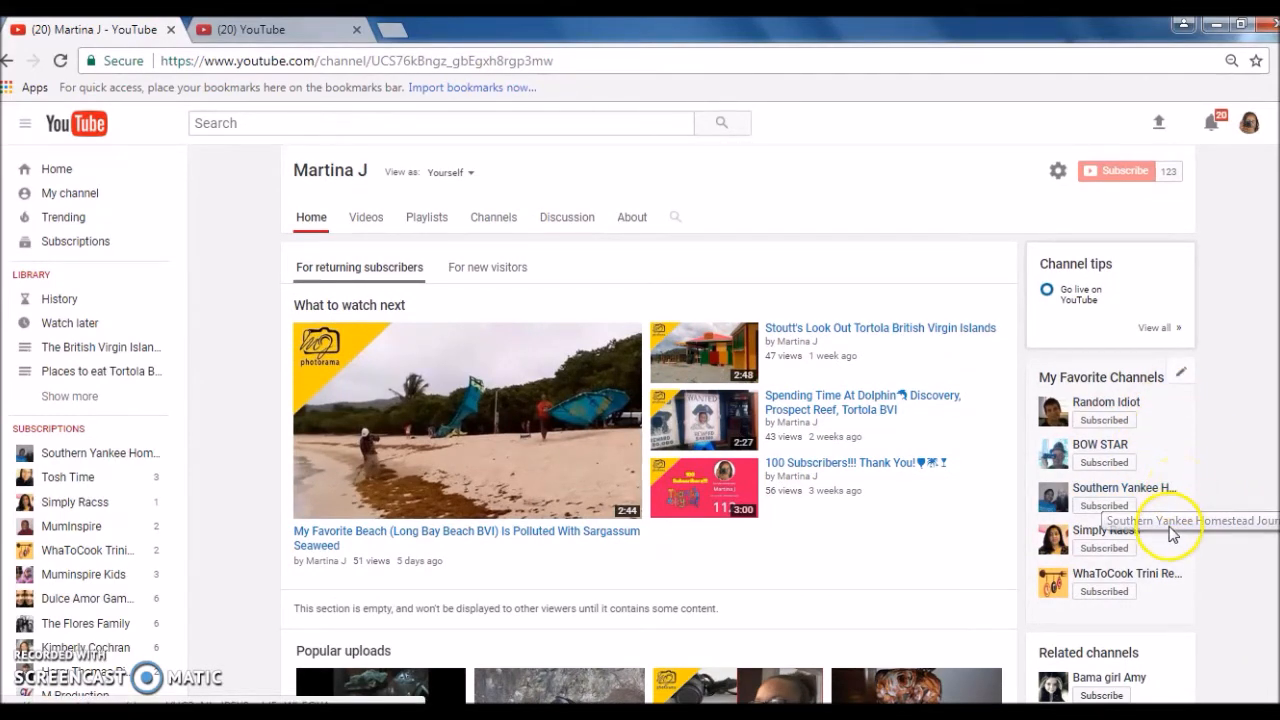
mouse_move(1170, 607)
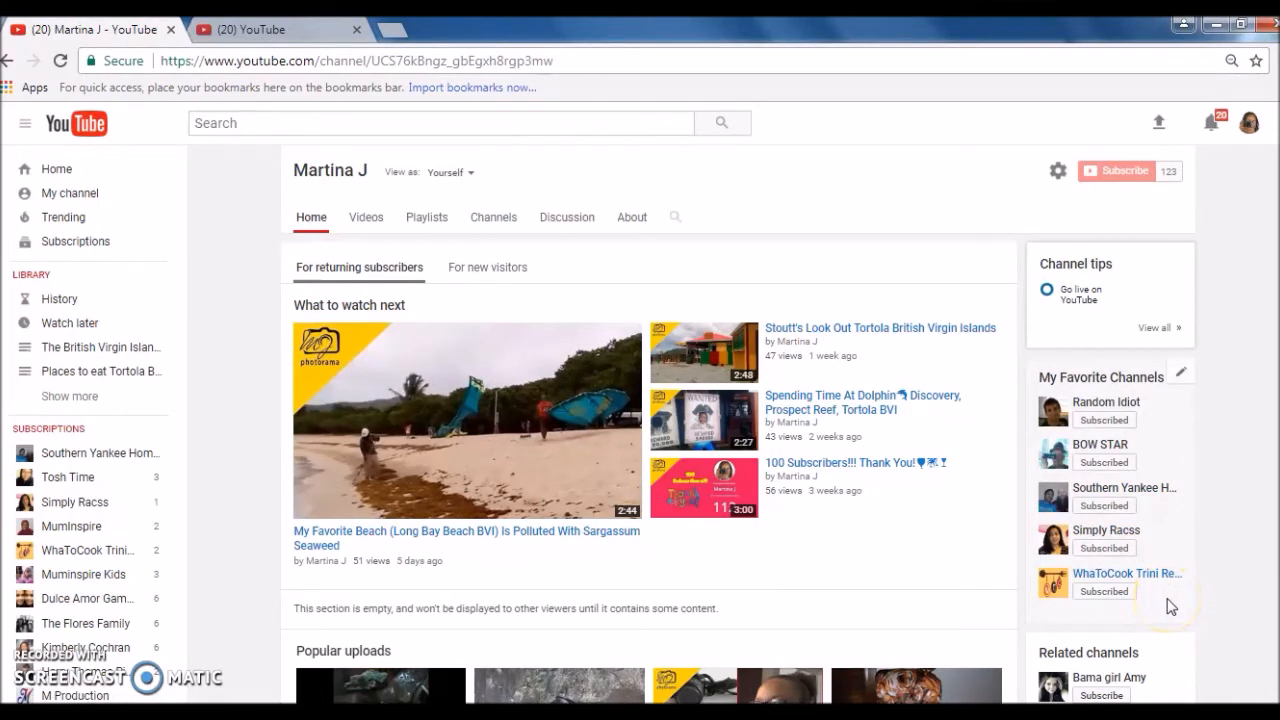
mouse_move(1213, 549)
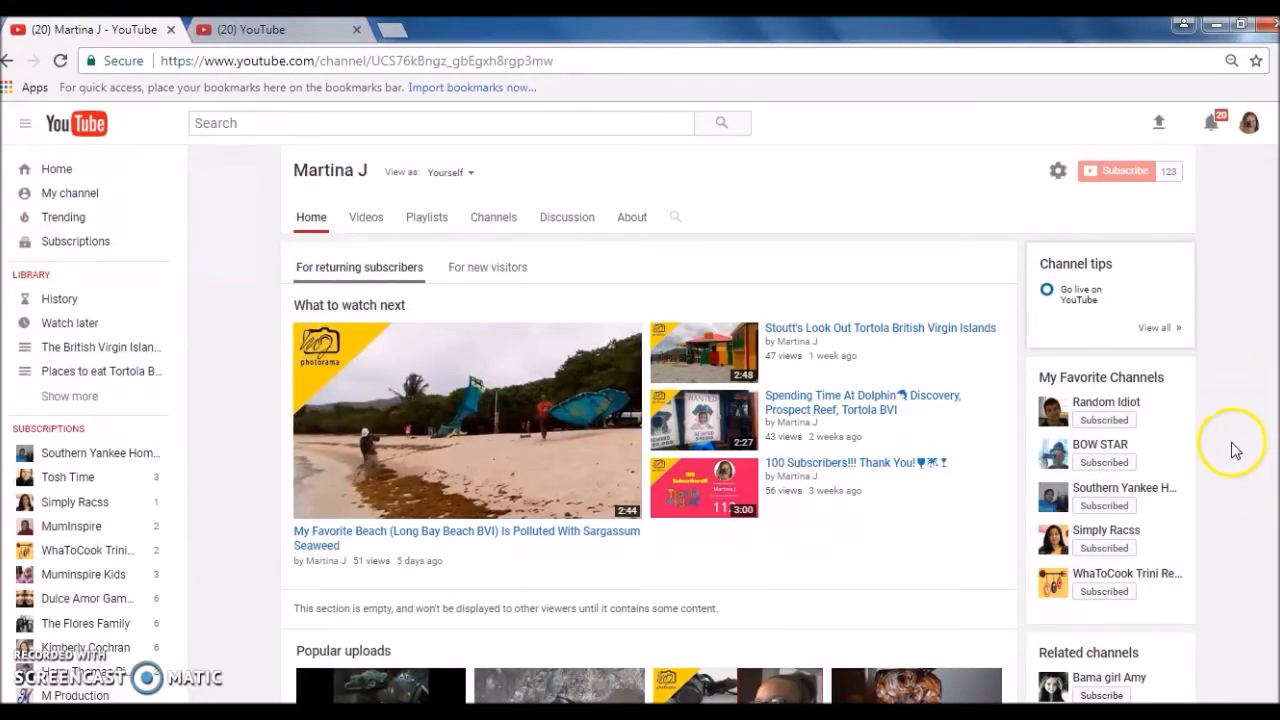
mouse_move(1180, 420)
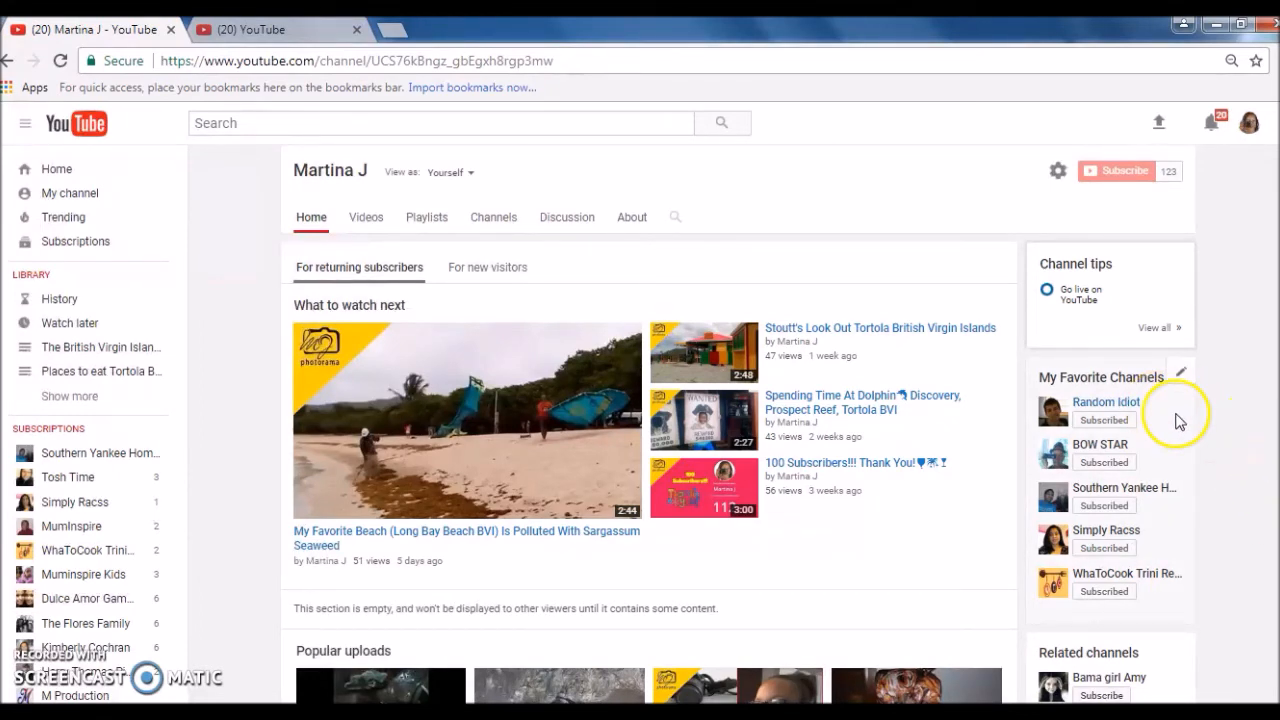
mouse_move(1088, 392)
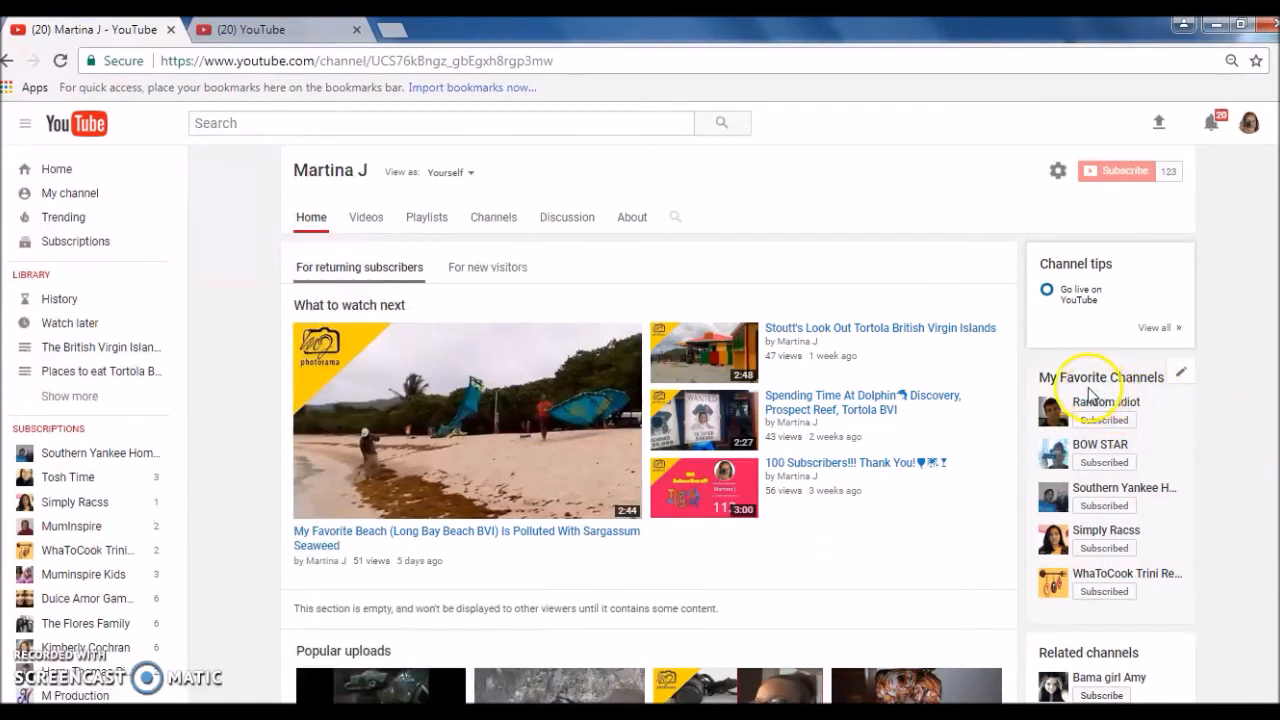
mouse_move(1207, 437)
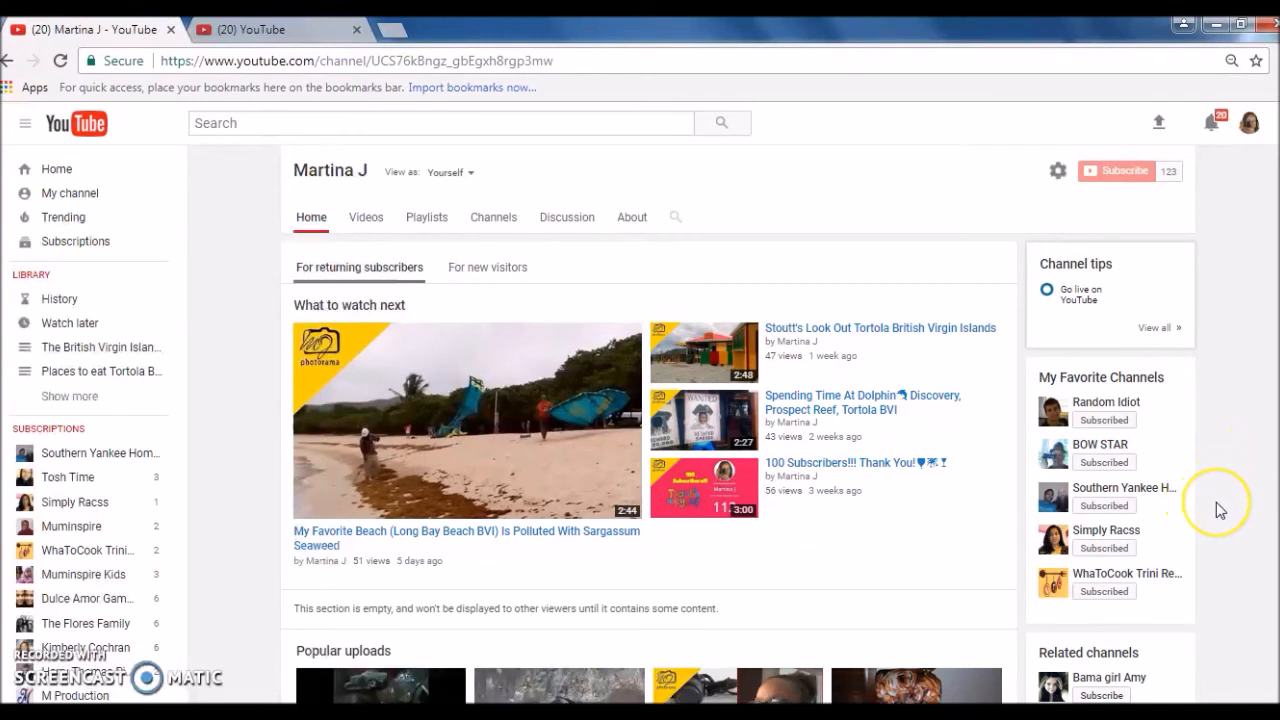
mouse_move(1218, 511)
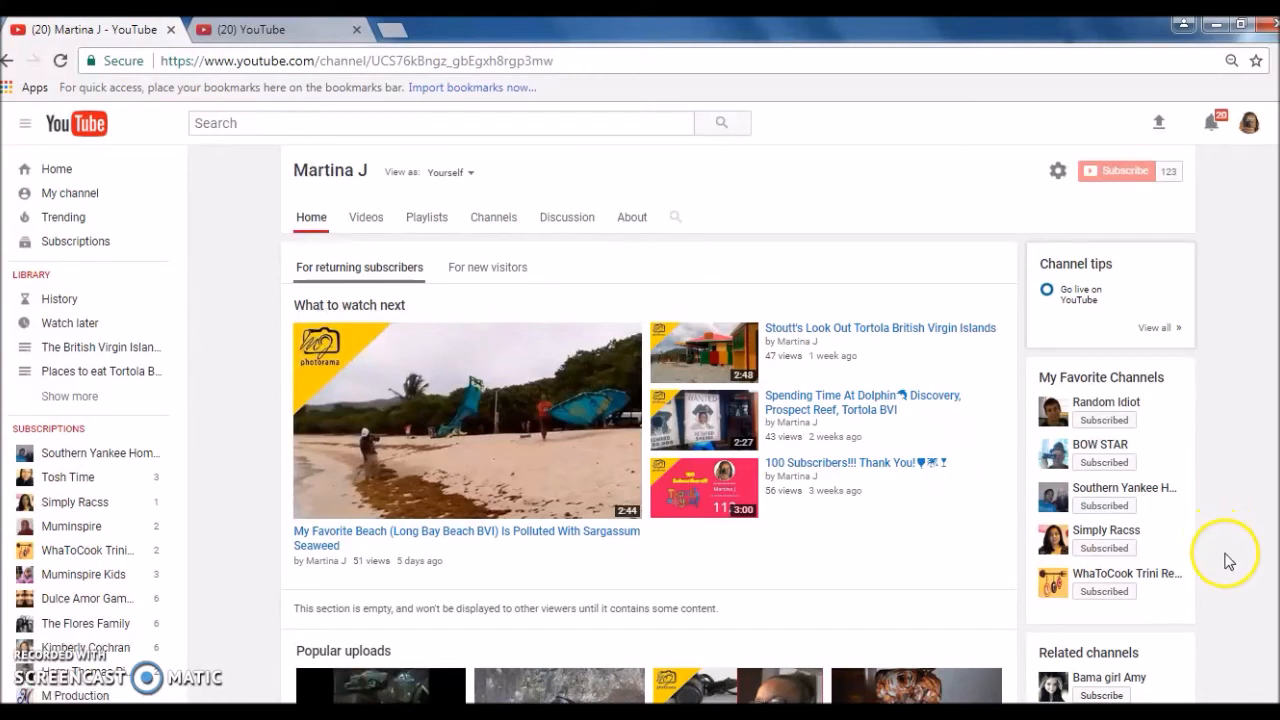
mouse_move(1234, 580)
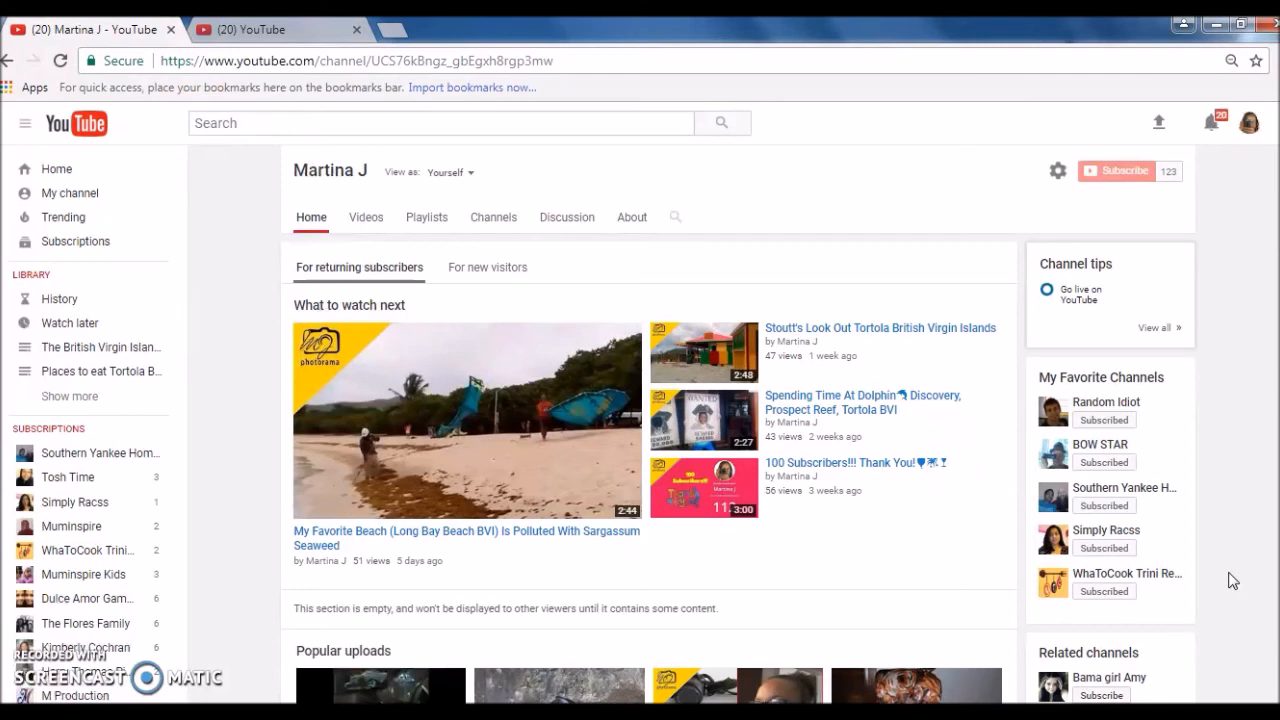
mouse_move(1207, 432)
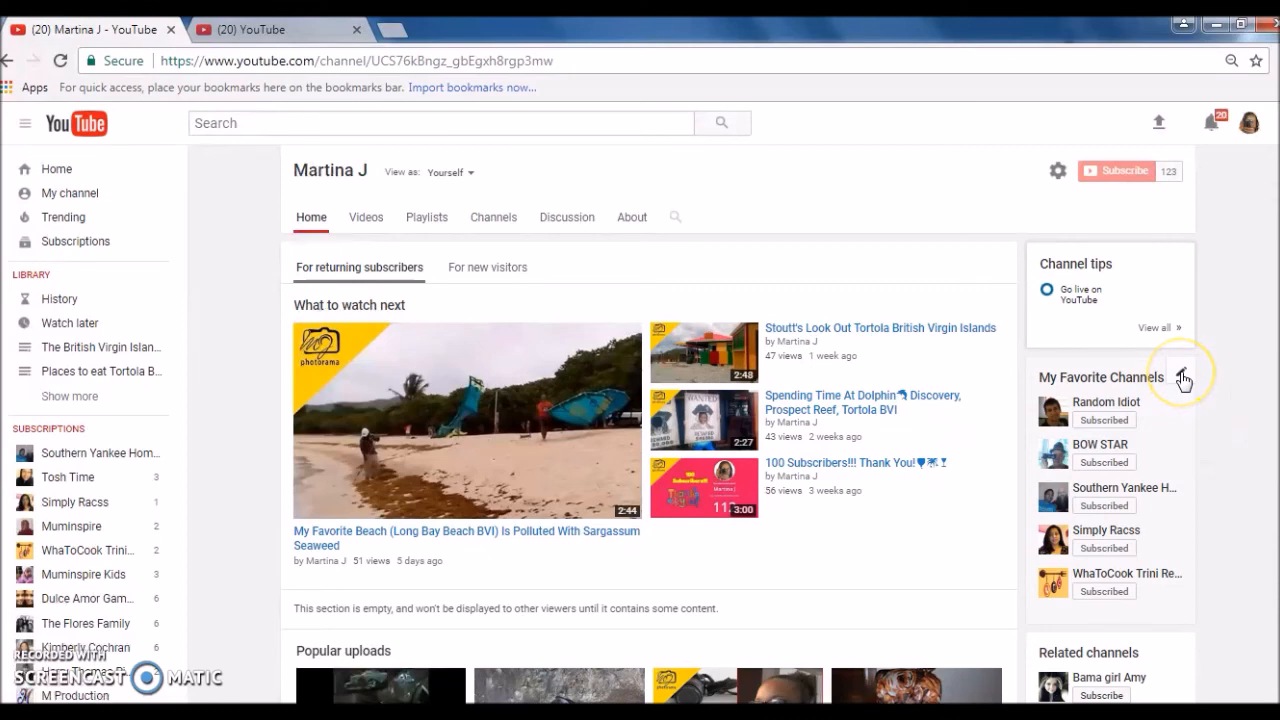
left_click(1184, 381)
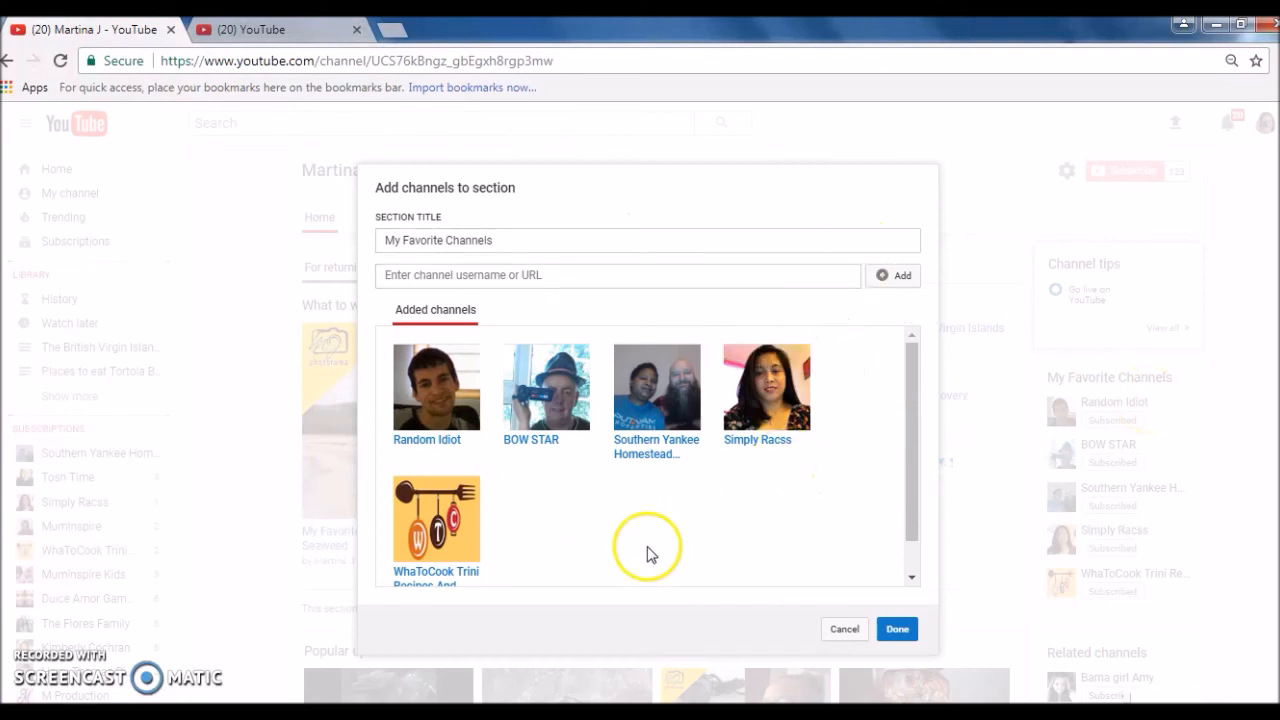
mouse_move(662, 585)
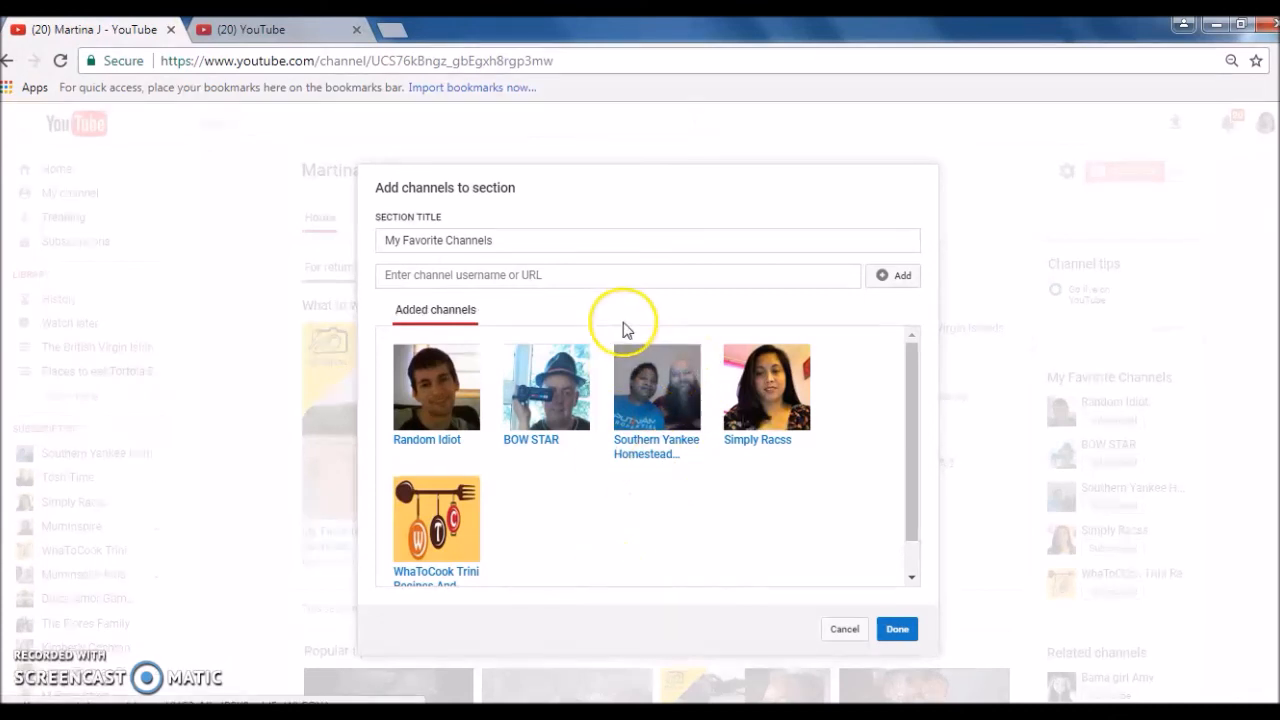
left_click(613, 275)
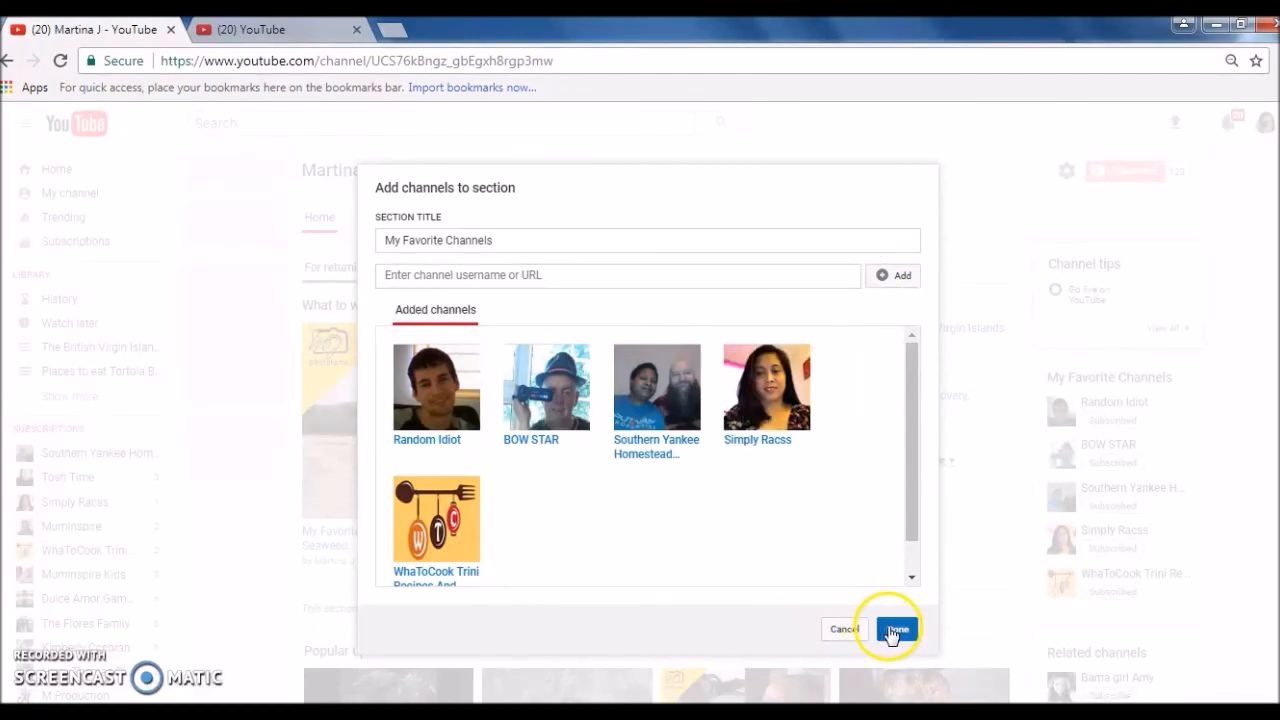
left_click(893, 629)
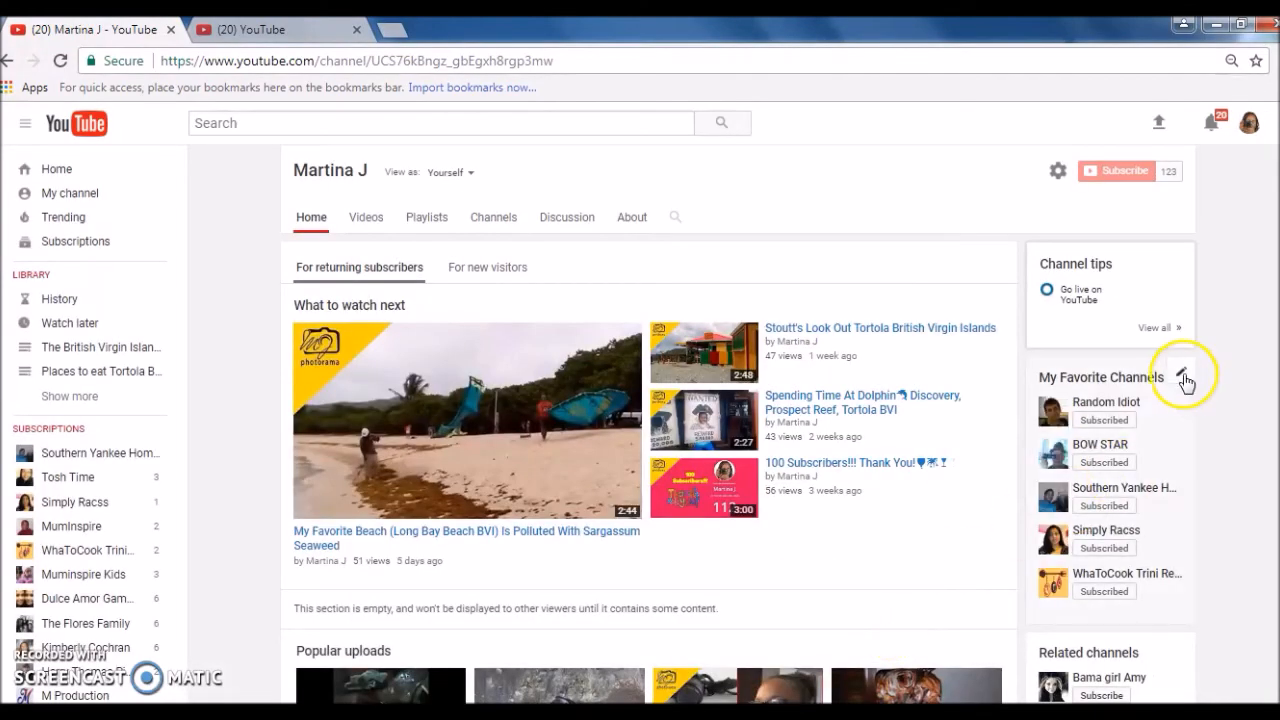
Step: Open the pencil menu offering Edit module and Remove module for My Favorite Channels
left_click(1184, 377)
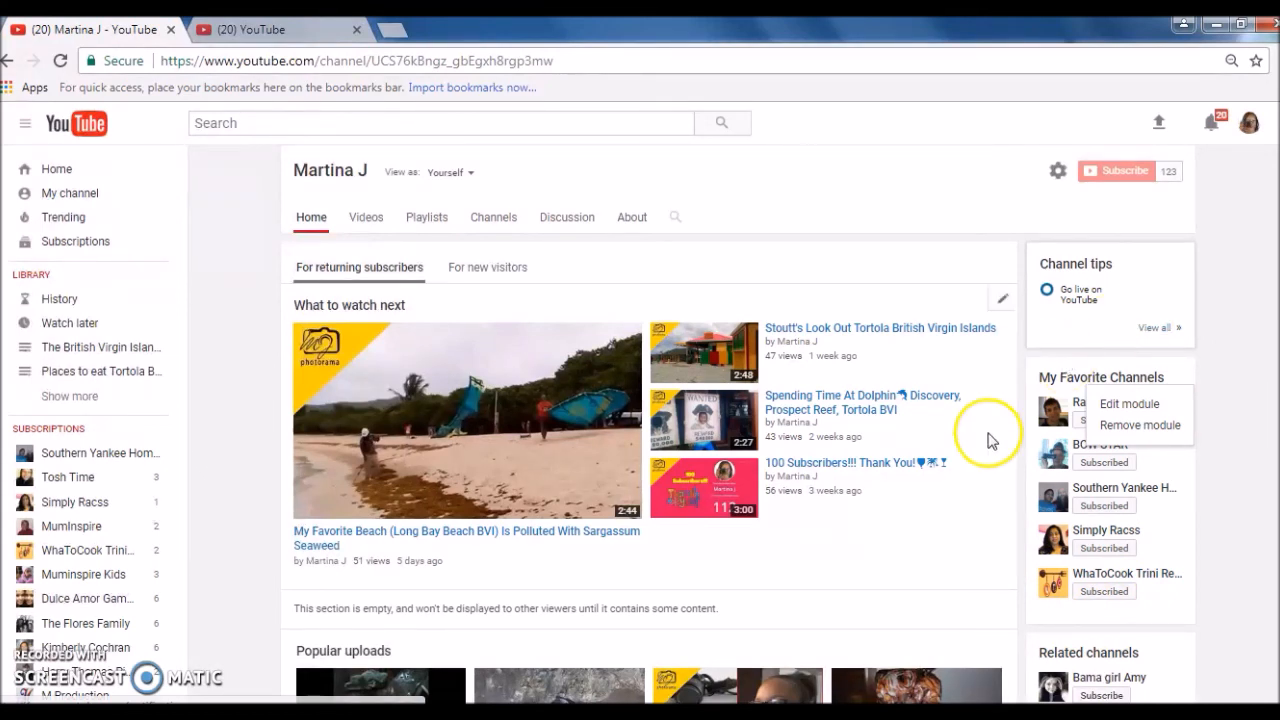
mouse_move(940, 573)
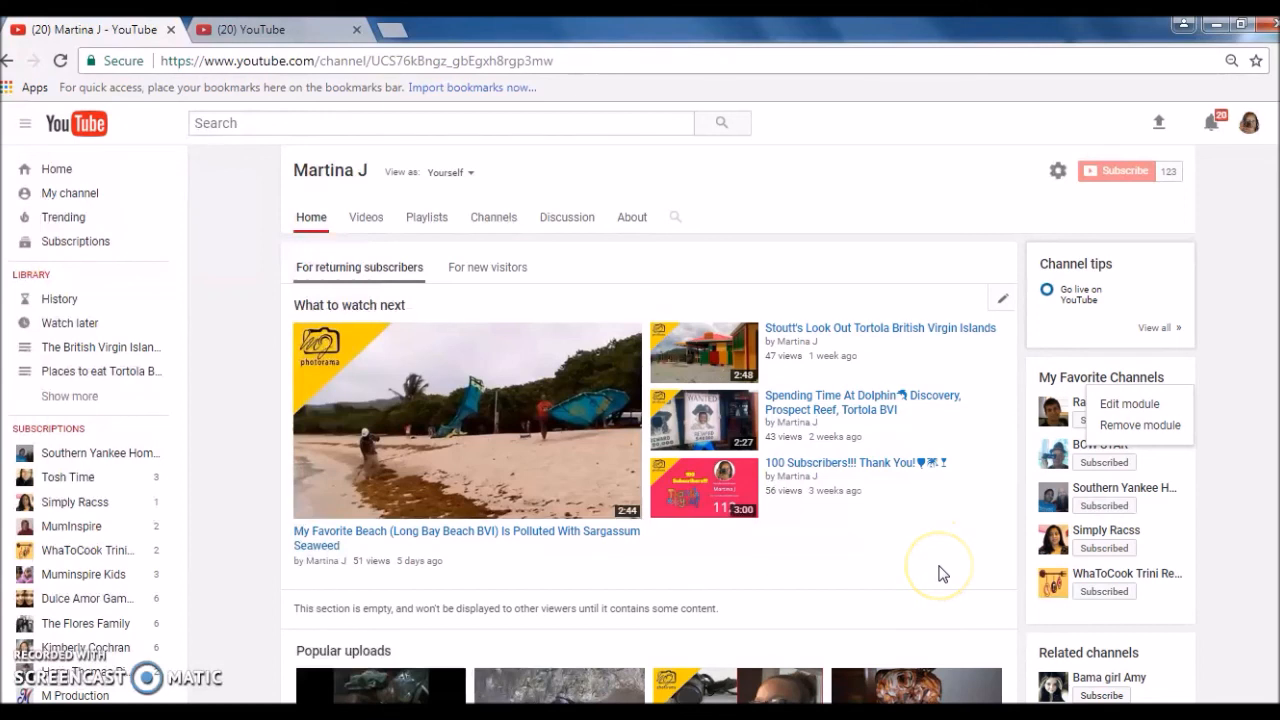